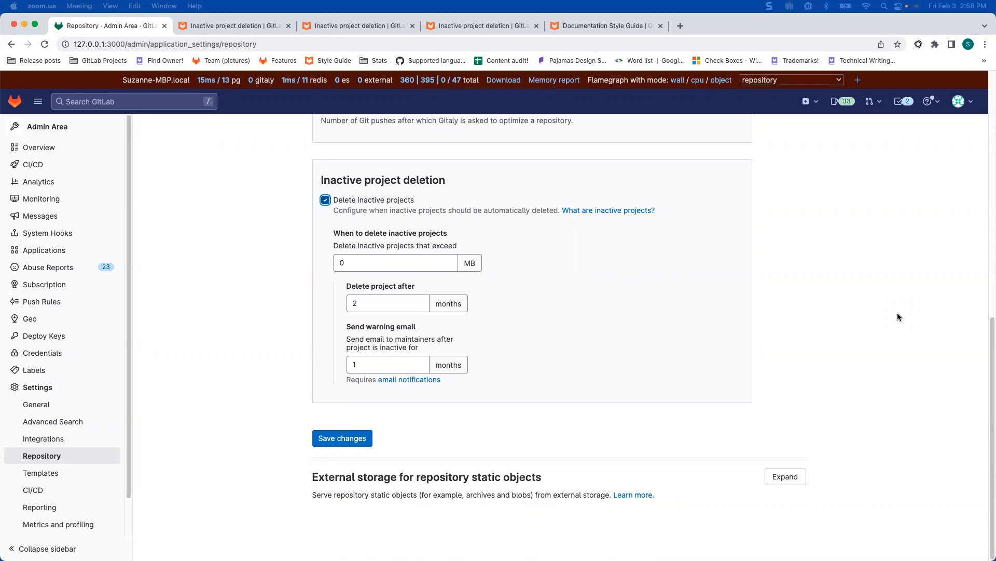
{"action": "mouse_move", "coordinate": [682, 335]}
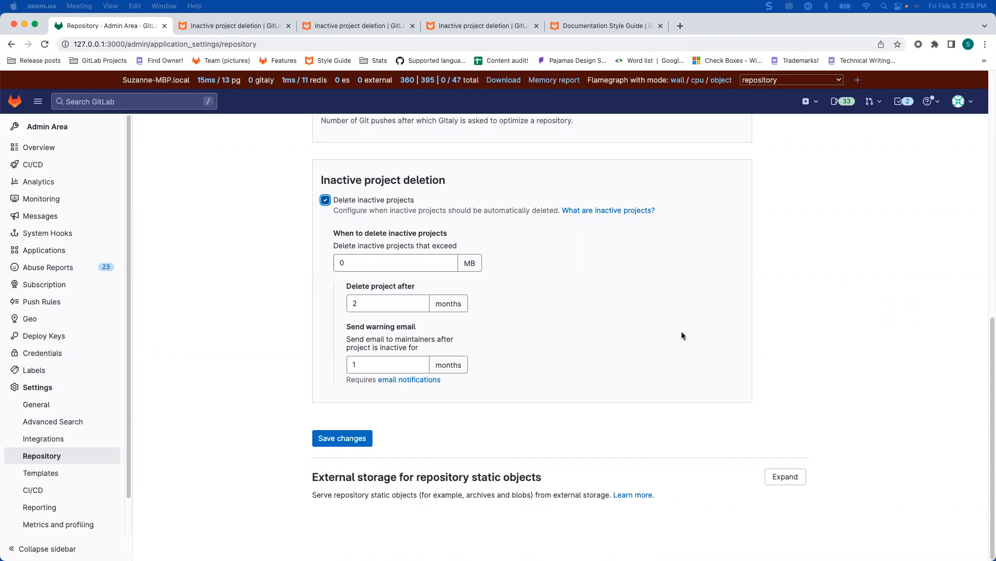
{"action": "mouse_move", "coordinate": [613, 324]}
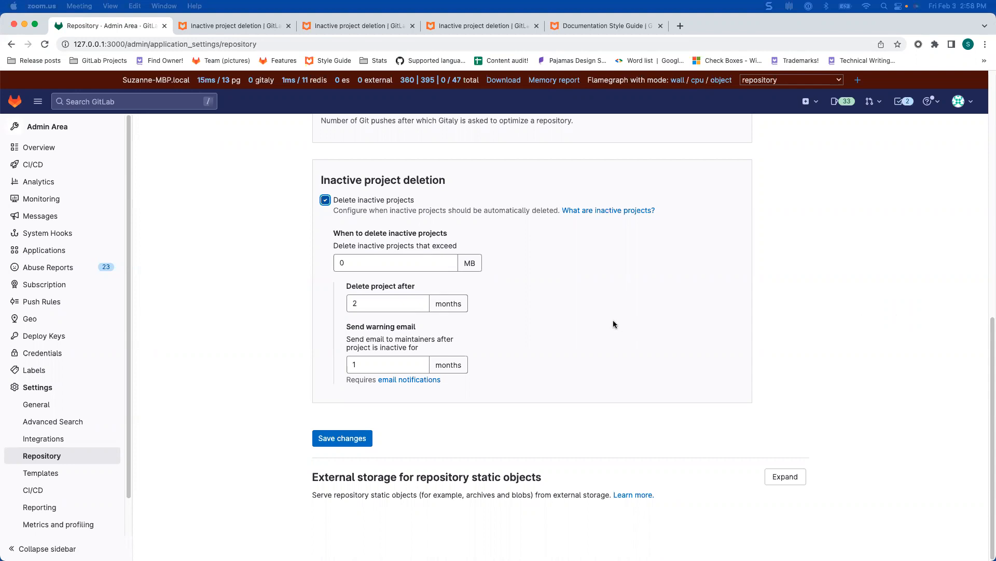
{"action": "mouse_move", "coordinate": [54, 127]}
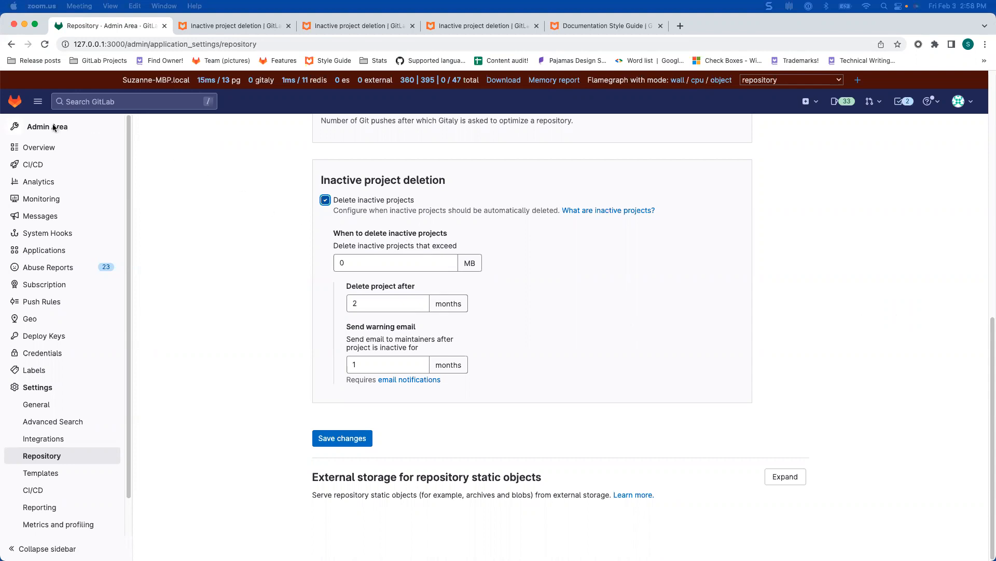
{"action": "mouse_move", "coordinate": [44, 456]}
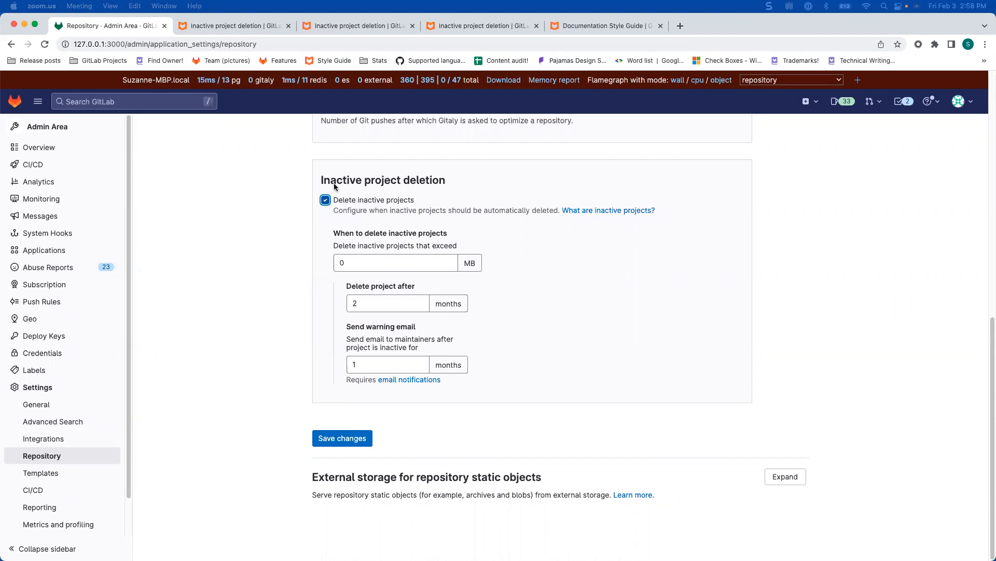
{"action": "mouse_move", "coordinate": [471, 184]}
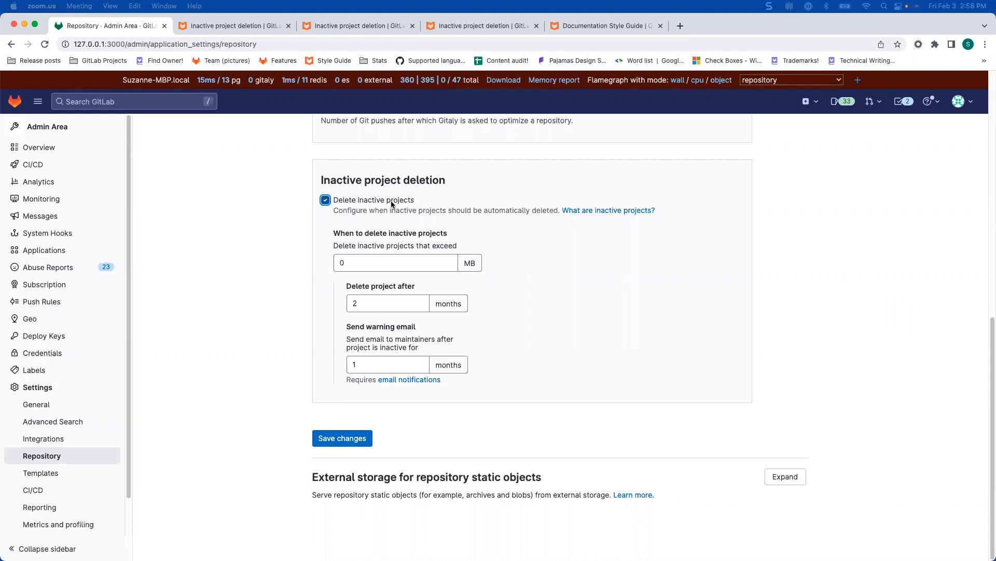
{"action": "mouse_move", "coordinate": [339, 204]}
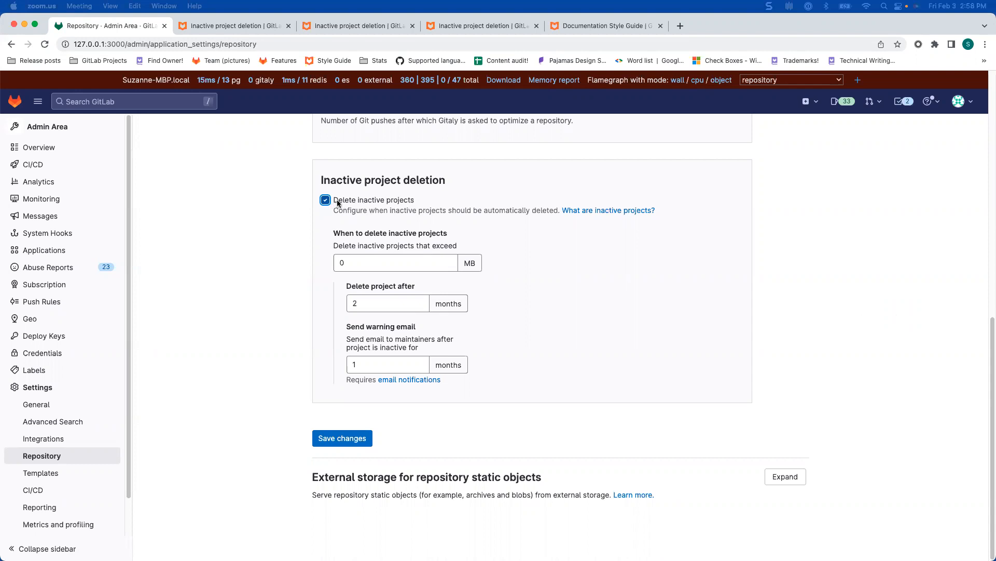
{"action": "mouse_move", "coordinate": [386, 251]}
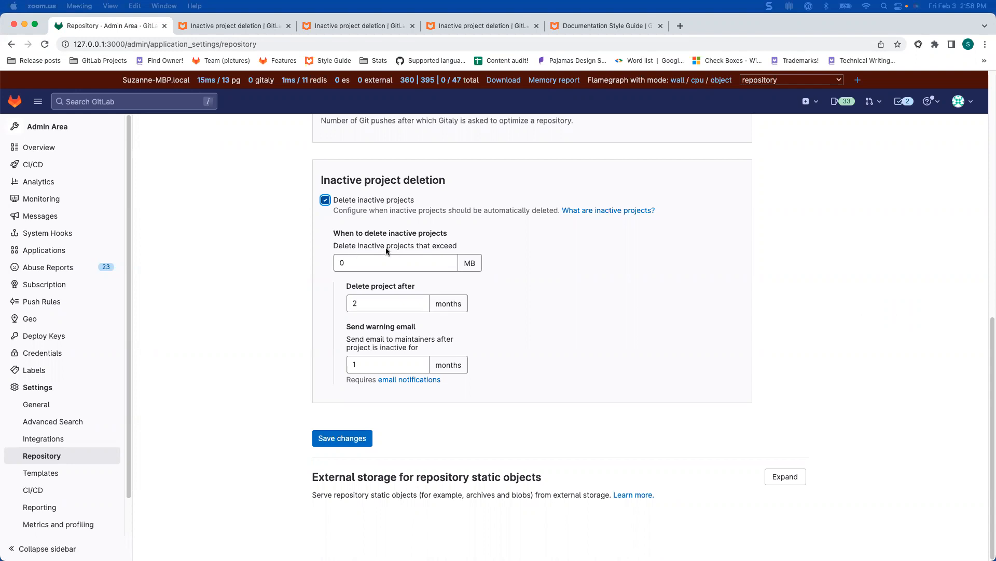
{"action": "mouse_move", "coordinate": [472, 265]}
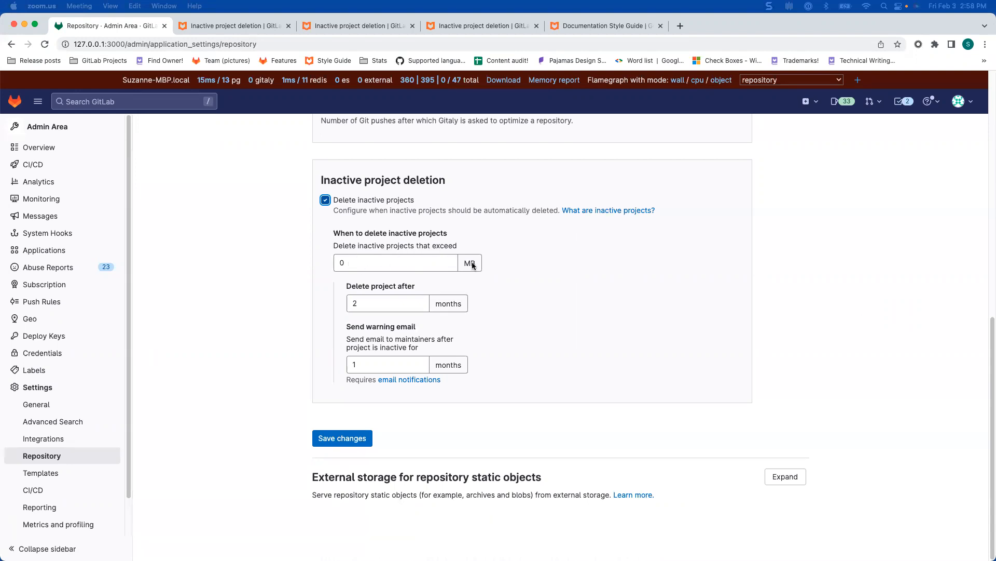
{"action": "mouse_move", "coordinate": [431, 301]}
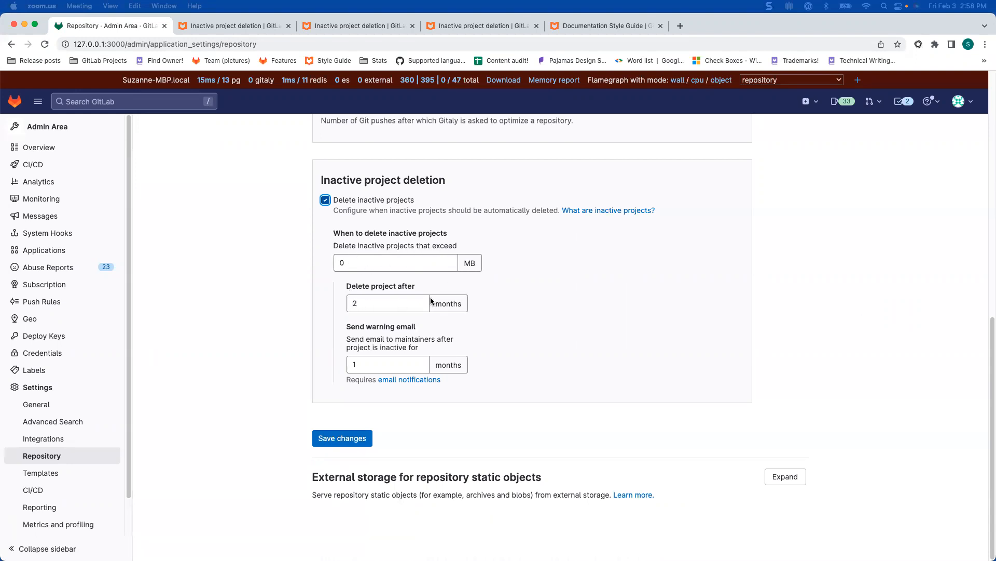
{"action": "mouse_move", "coordinate": [401, 325]}
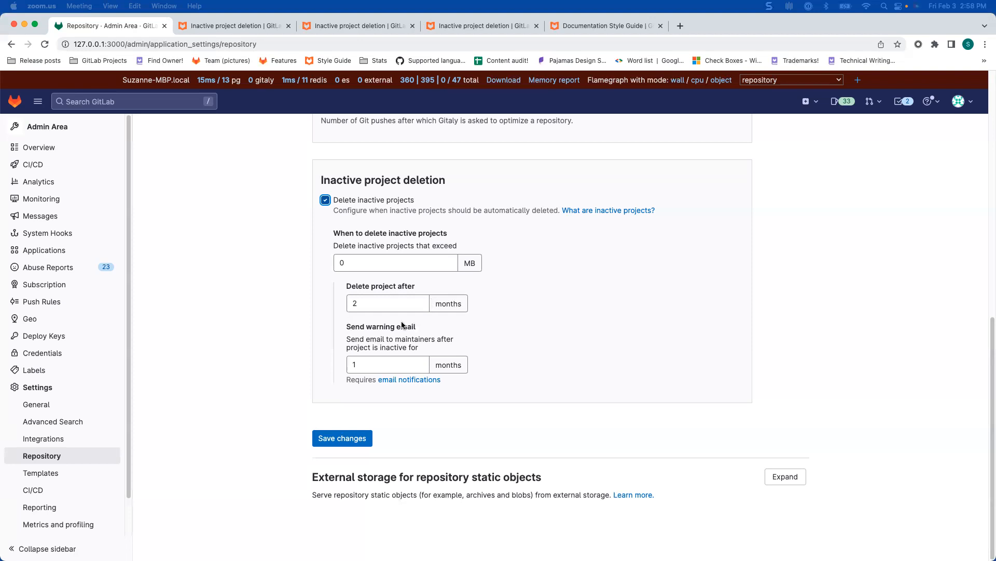
{"action": "mouse_move", "coordinate": [424, 242]}
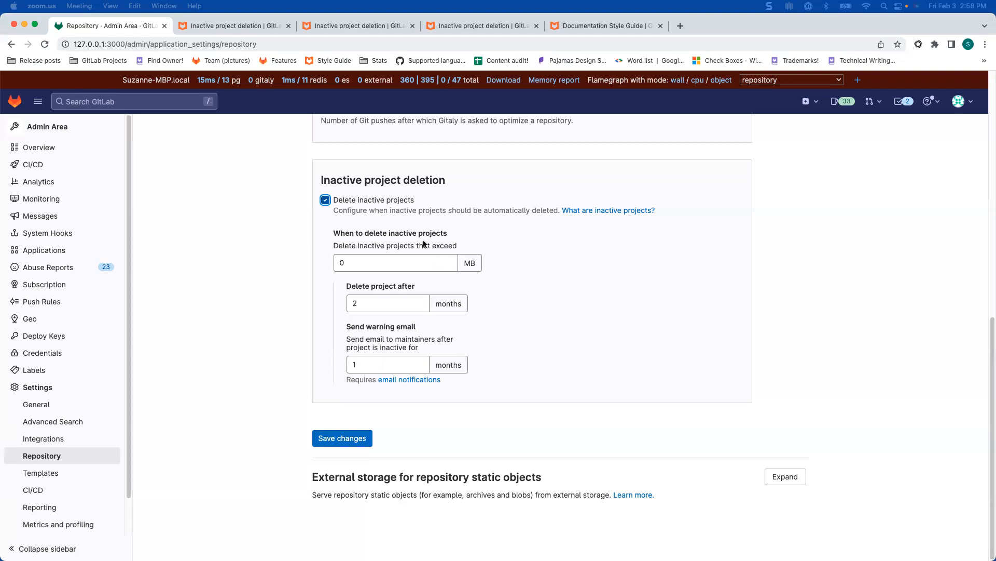
{"action": "mouse_move", "coordinate": [522, 319]}
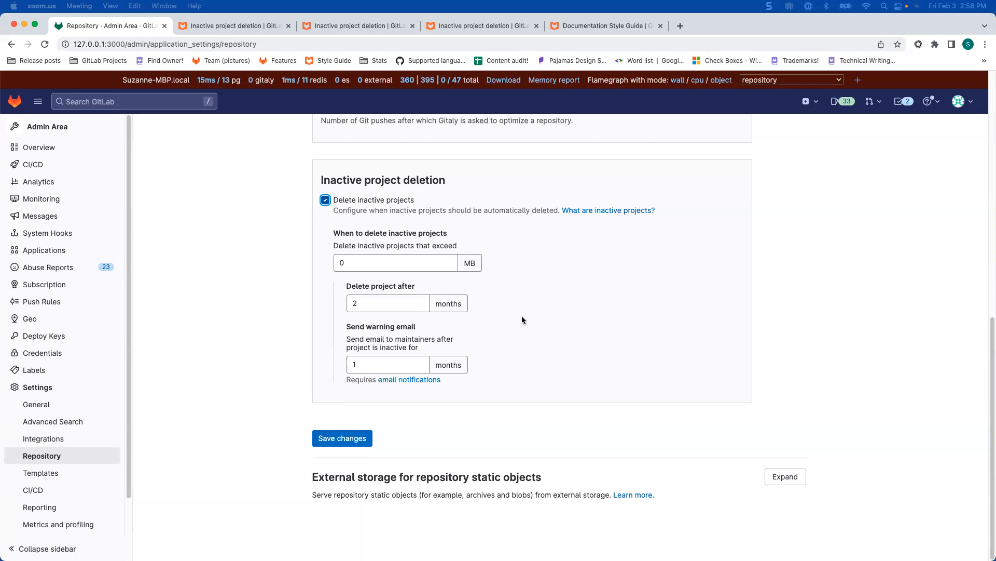
{"action": "mouse_move", "coordinate": [557, 353]}
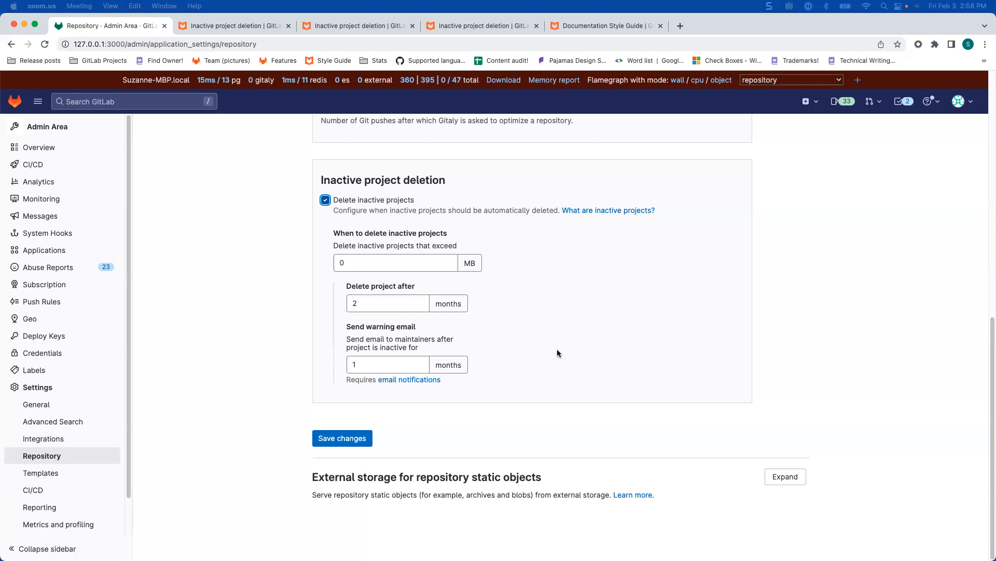
{"action": "mouse_move", "coordinate": [453, 212]}
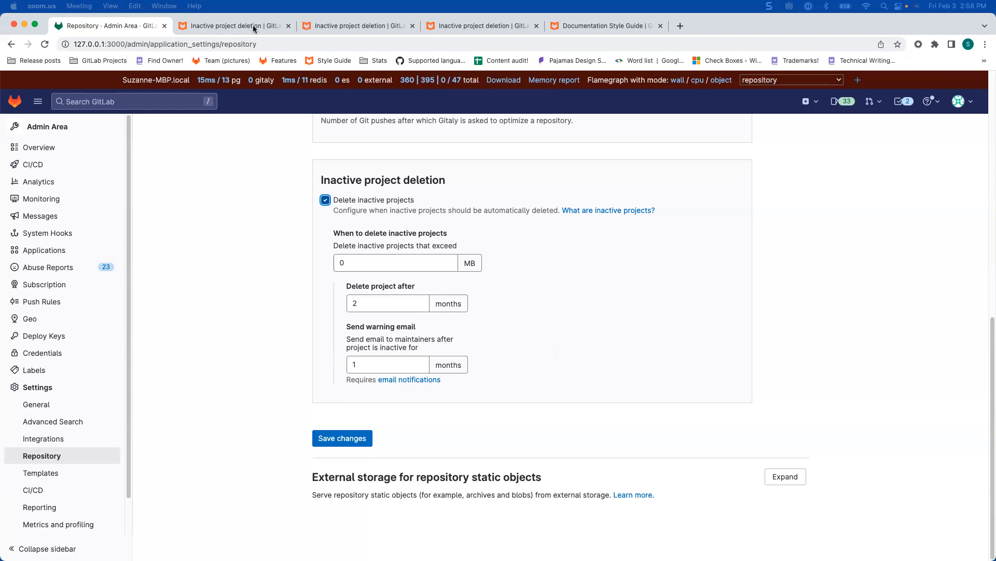
Bring up the Inactive project deletion docs page and scroll to its configuration options list.
{"action": "left_click", "coordinate": [236, 25]}
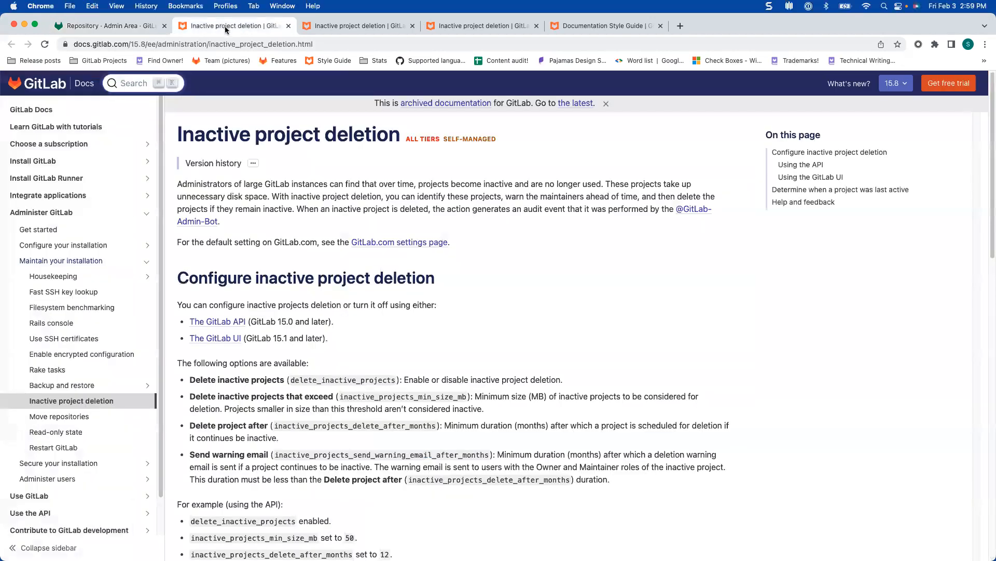
{"action": "mouse_move", "coordinate": [551, 150]}
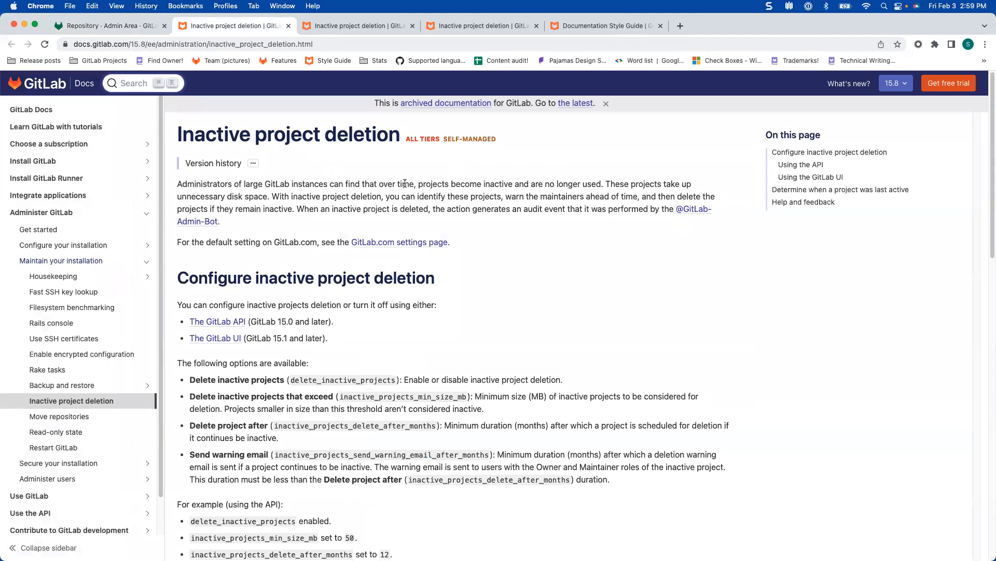
{"action": "mouse_move", "coordinate": [222, 155]}
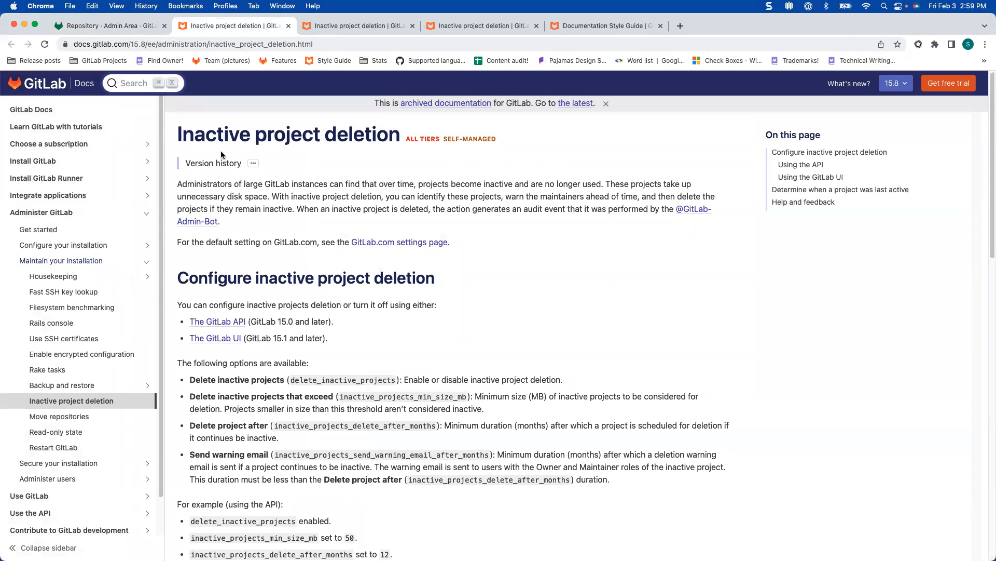
{"action": "scroll", "scroll_direction": "down", "scroll_amount": 3}
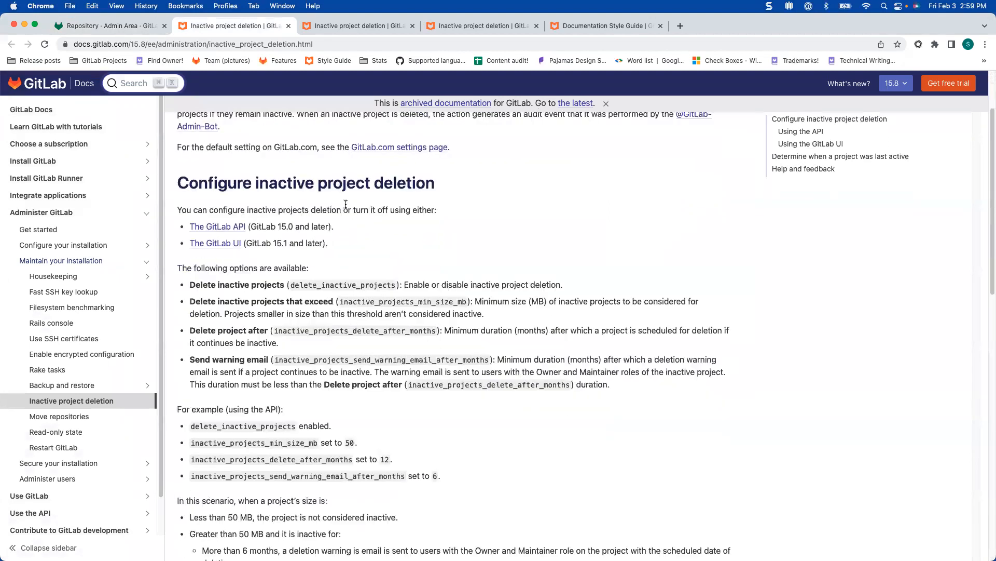
{"action": "scroll", "scroll_direction": "up", "scroll_amount": 3}
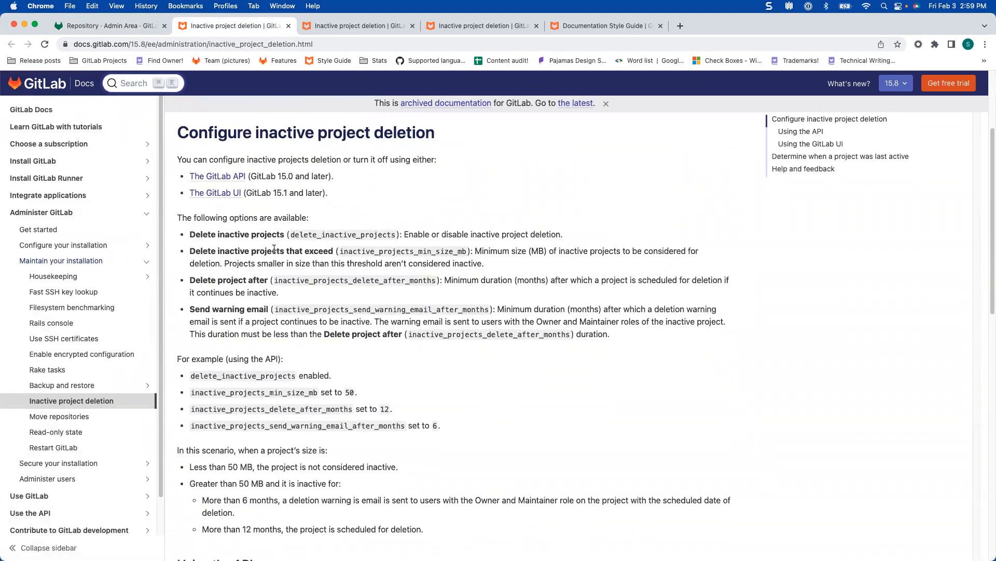
{"action": "scroll", "scroll_direction": "down", "scroll_amount": 3}
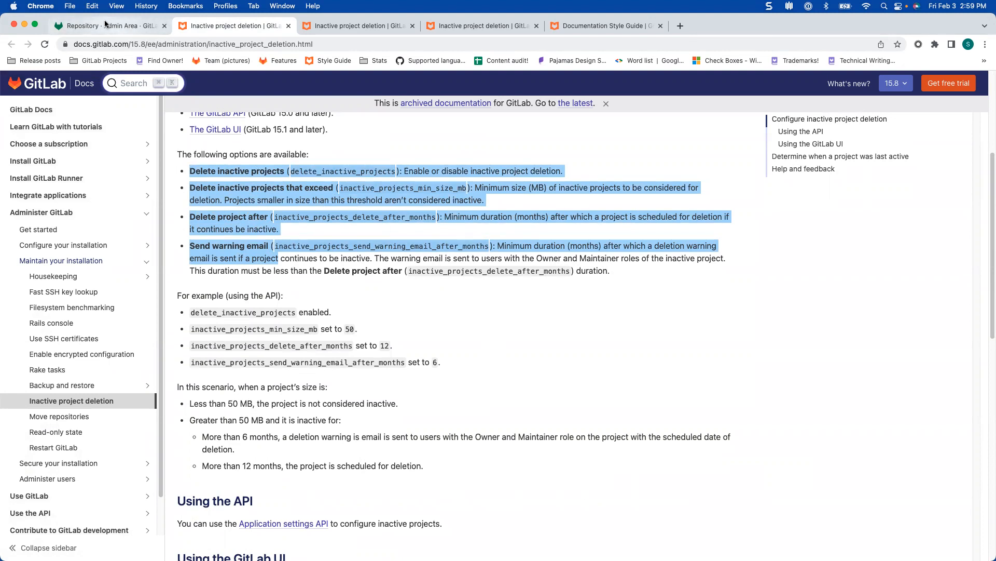
Highlight the minimum size option description and the API example settings values.
{"action": "left_click", "coordinate": [108, 25]}
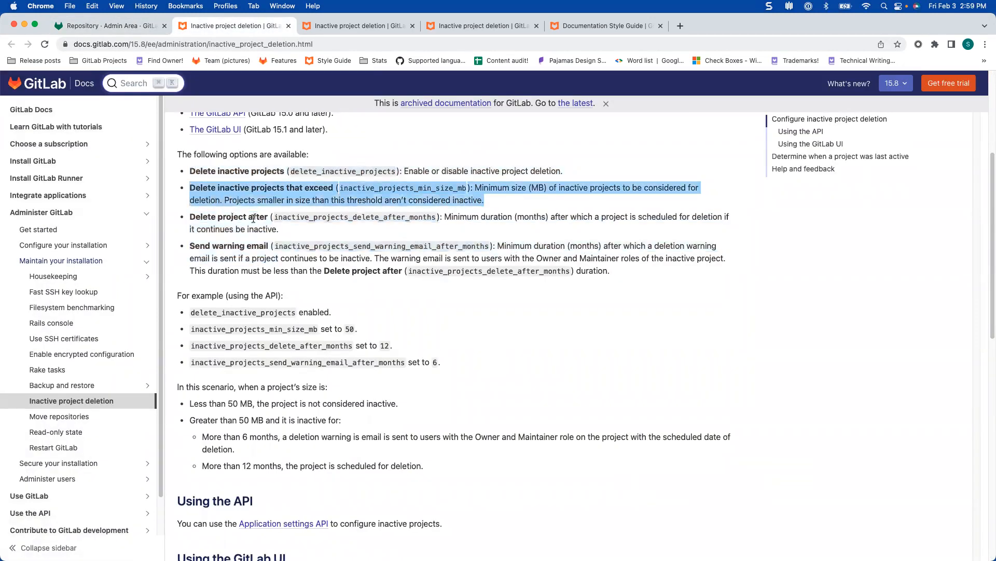
{"action": "left_click", "coordinate": [435, 183]}
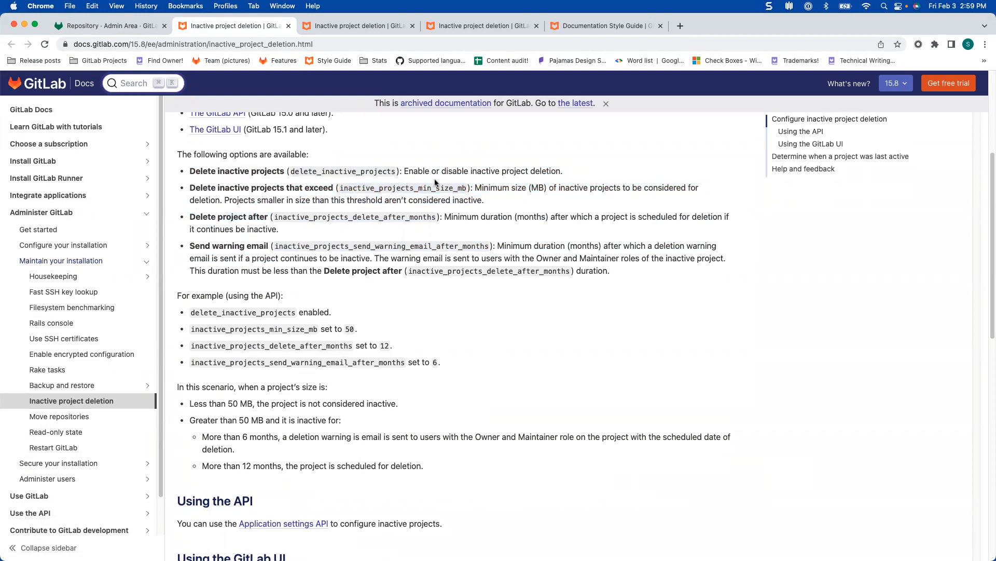
{"action": "double_click", "coordinate": [403, 188]}
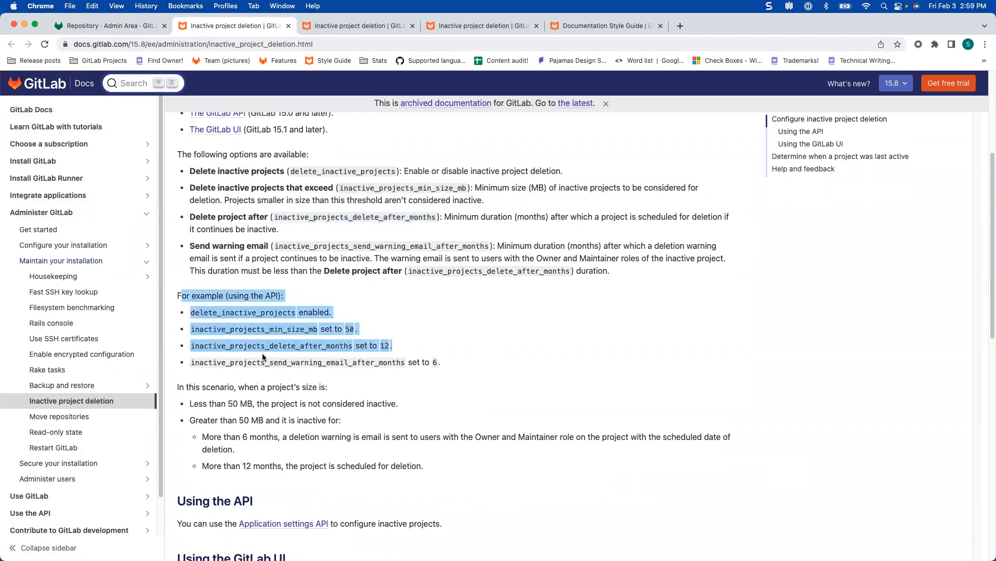
{"action": "mouse_move", "coordinate": [304, 399]}
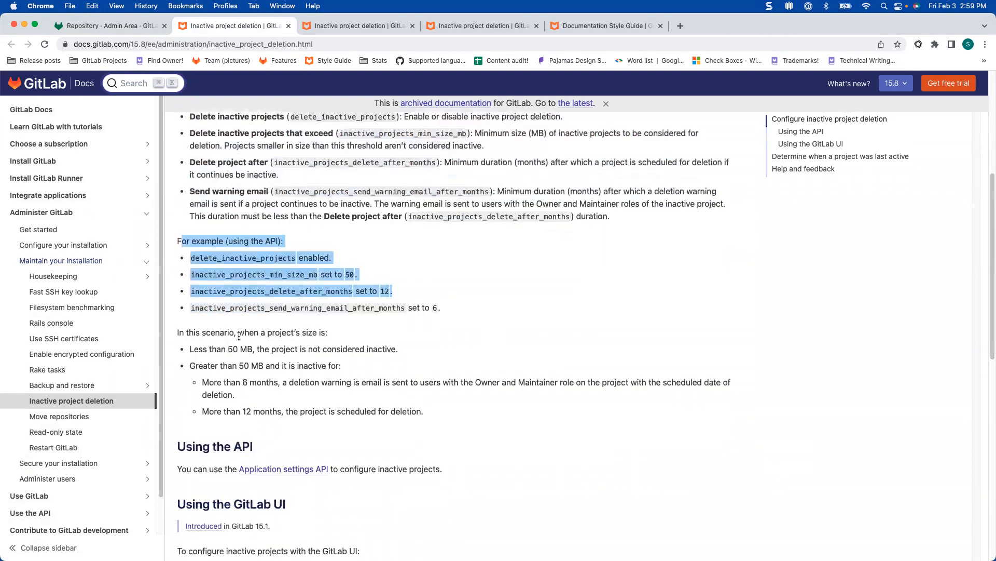
Scroll the local 15.9 Inactive project deletion page to its configuration section and UI steps.
{"action": "scroll", "scroll_direction": "down", "scroll_amount": 3}
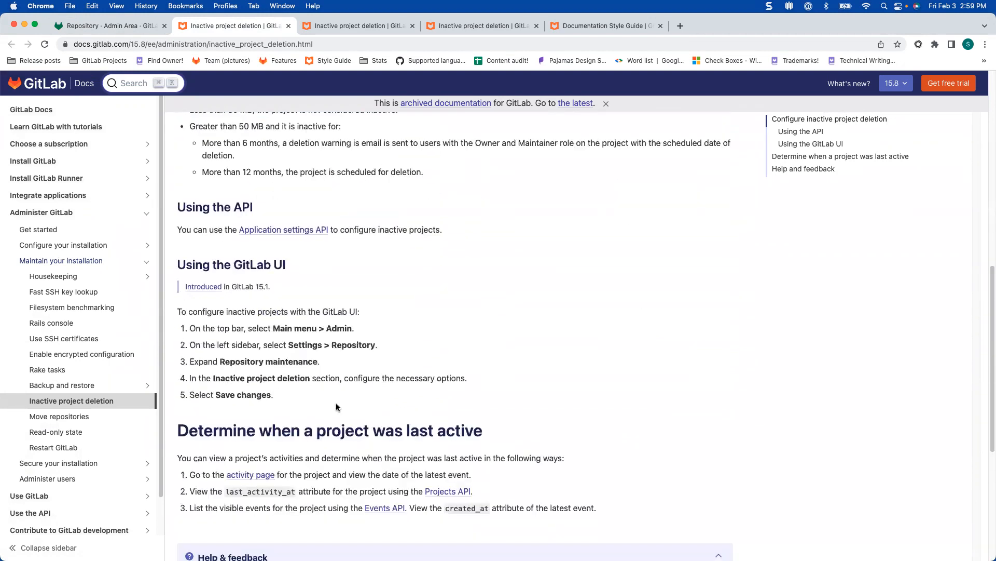
{"action": "mouse_move", "coordinate": [252, 282]}
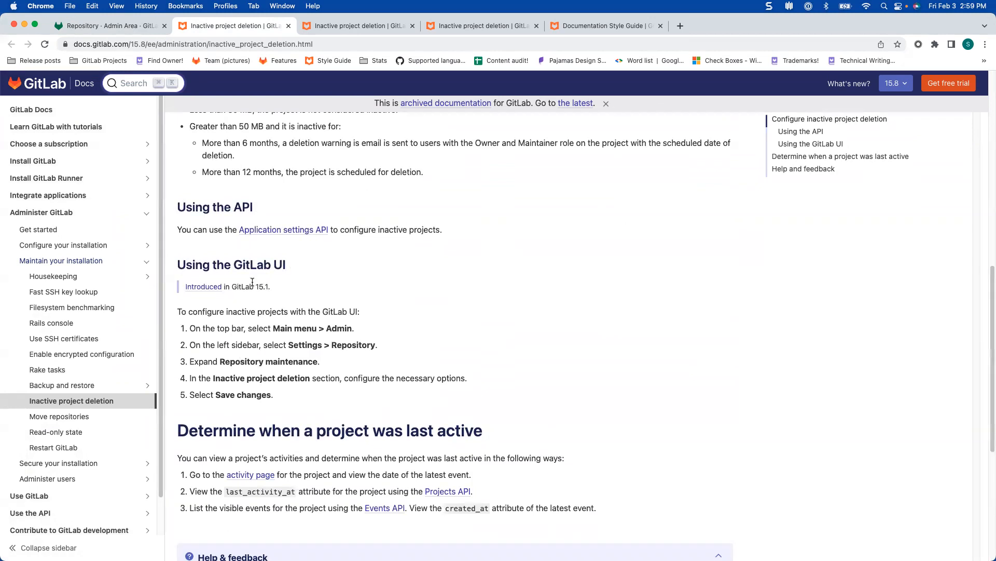
{"action": "mouse_move", "coordinate": [258, 361]}
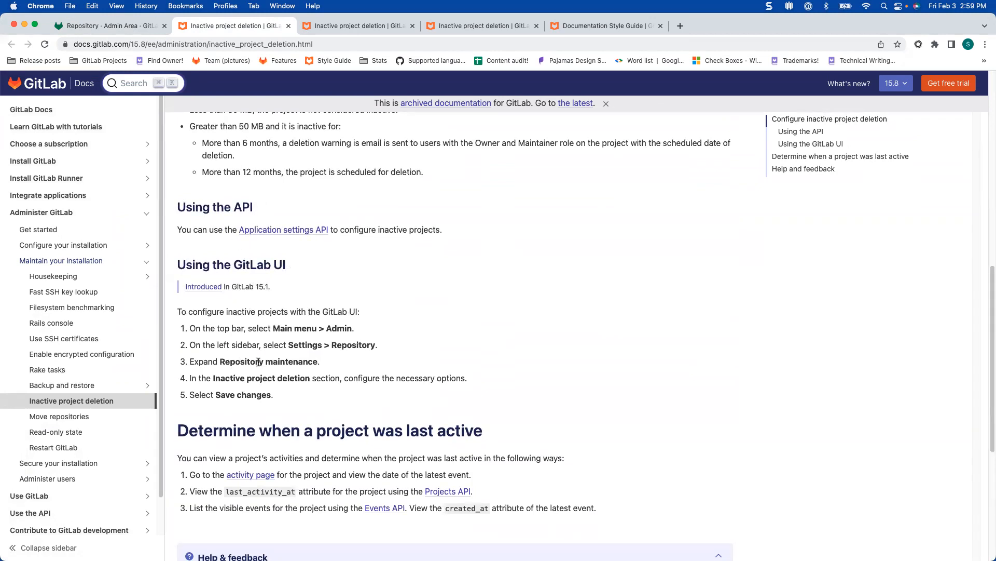
{"action": "mouse_move", "coordinate": [505, 275]}
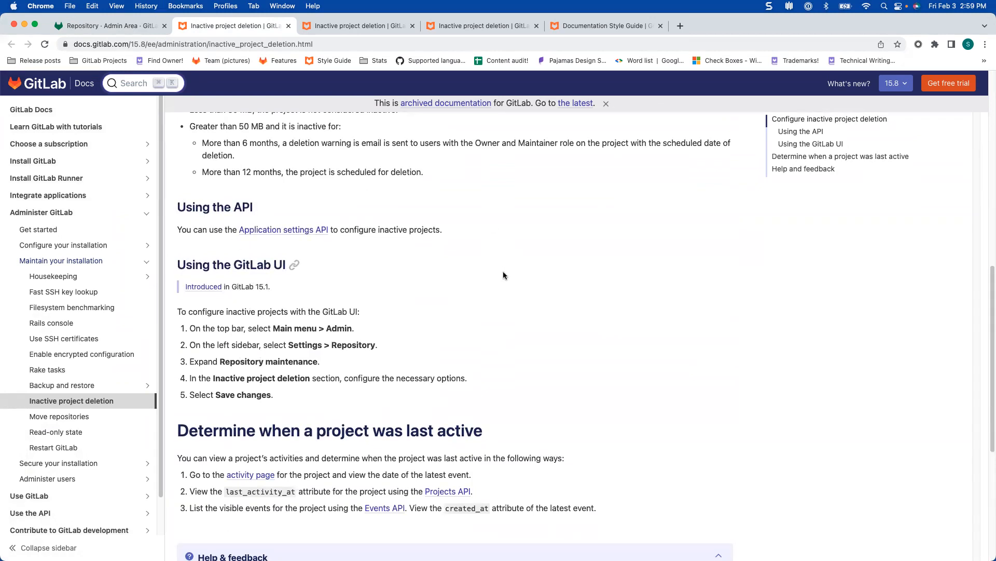
{"action": "scroll", "scroll_direction": "down", "scroll_amount": 3}
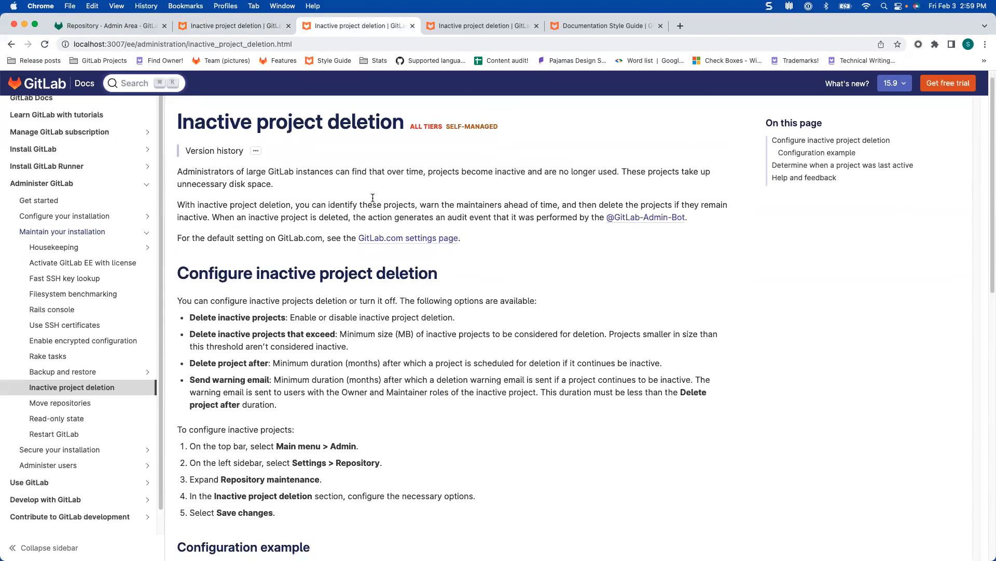
Review the Configure inactive project deletion options, highlighting 'Delete inactive projects', then switch to the admin settings.
{"action": "scroll", "scroll_direction": "down", "scroll_amount": 3}
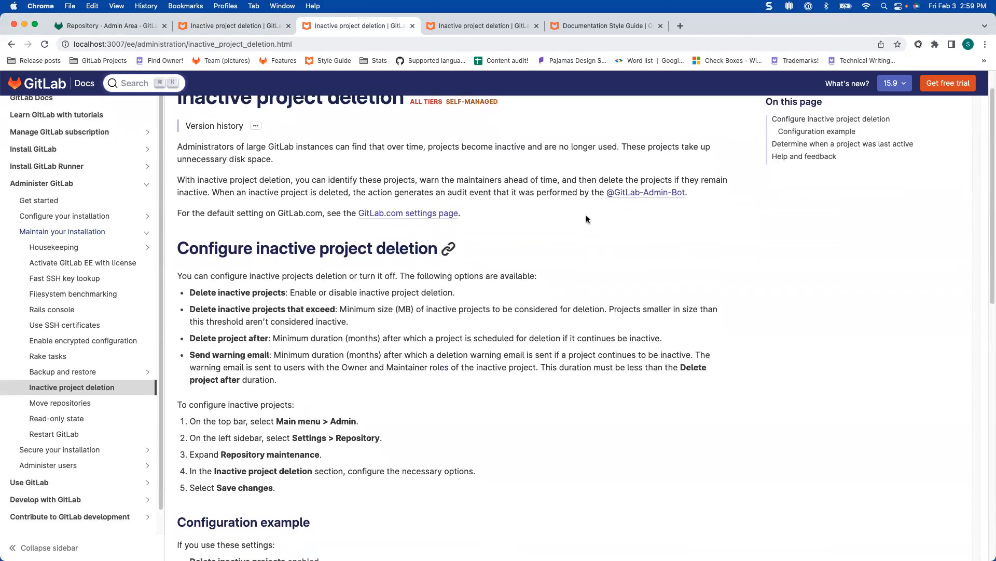
{"action": "scroll", "scroll_direction": "down", "scroll_amount": 3}
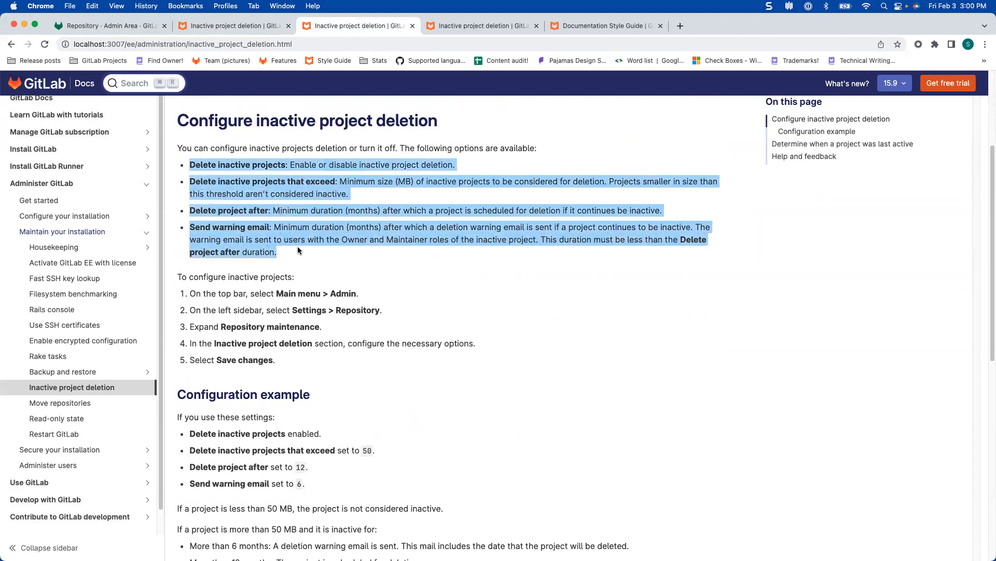
{"action": "left_click", "coordinate": [341, 159]}
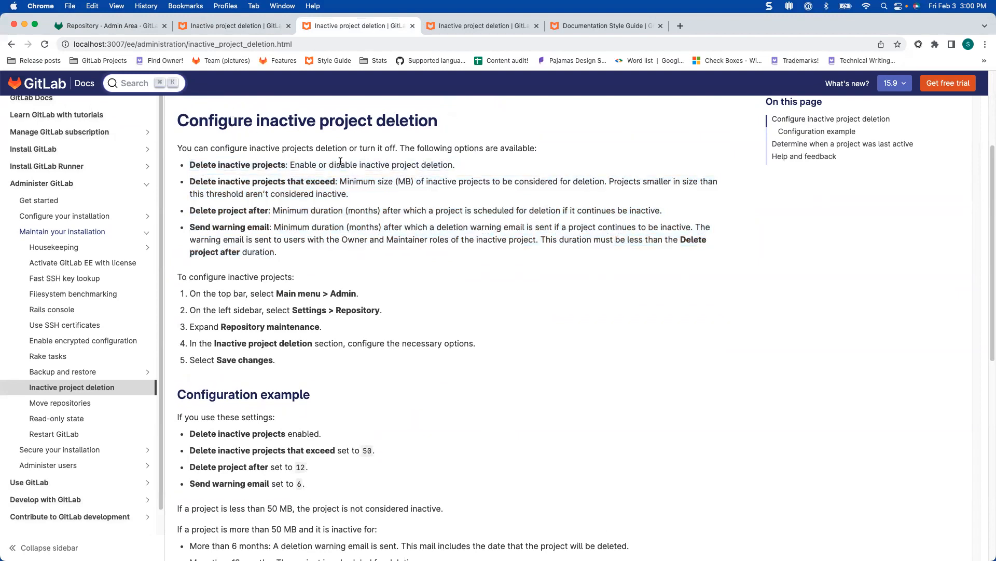
{"action": "mouse_move", "coordinate": [239, 236]}
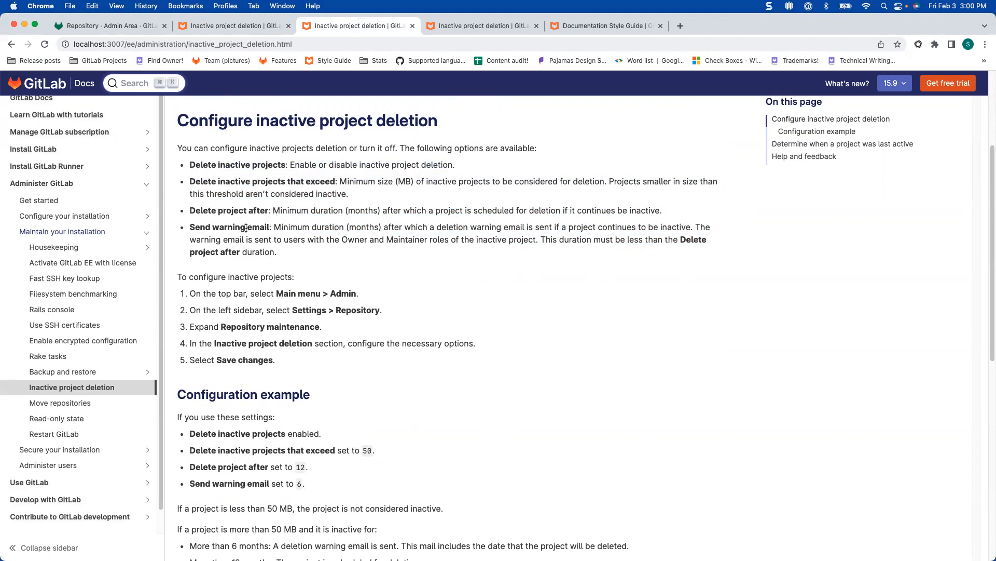
{"action": "double_click", "coordinate": [237, 165]}
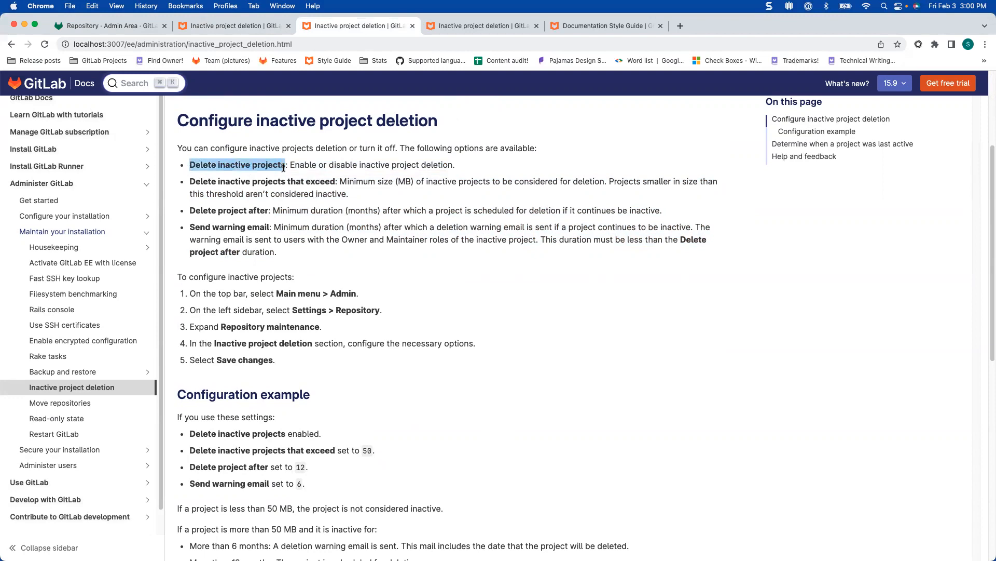
{"action": "left_click", "coordinate": [108, 24]}
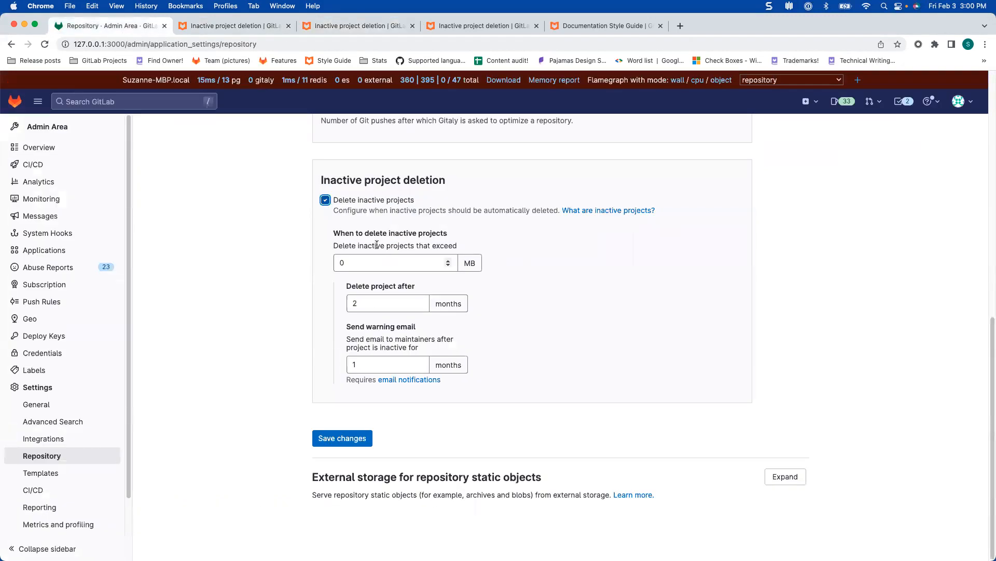
{"action": "mouse_move", "coordinate": [236, 32]}
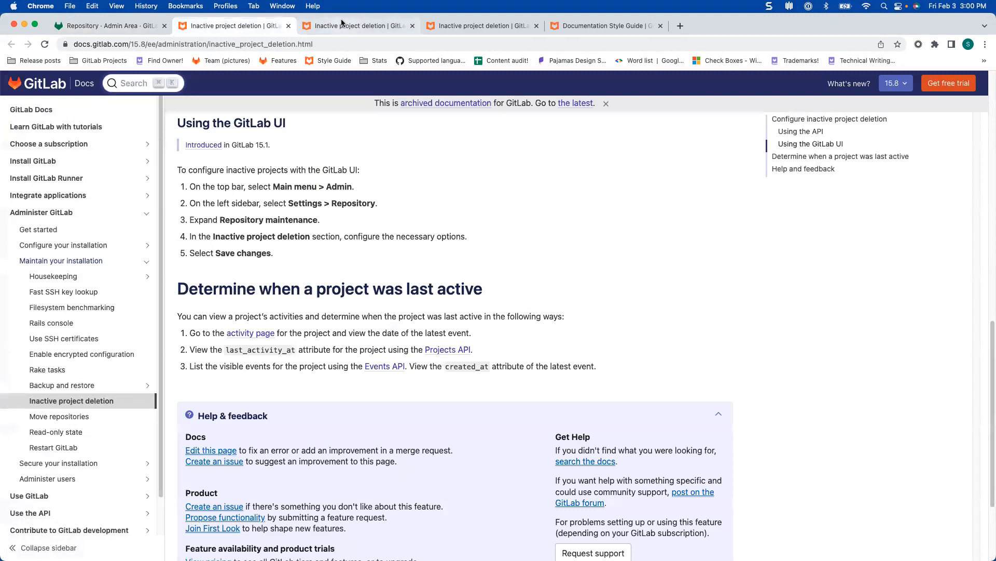
Return from the Admin Area to the local 15.9 docs page's configuration options.
{"action": "left_click", "coordinate": [359, 25]}
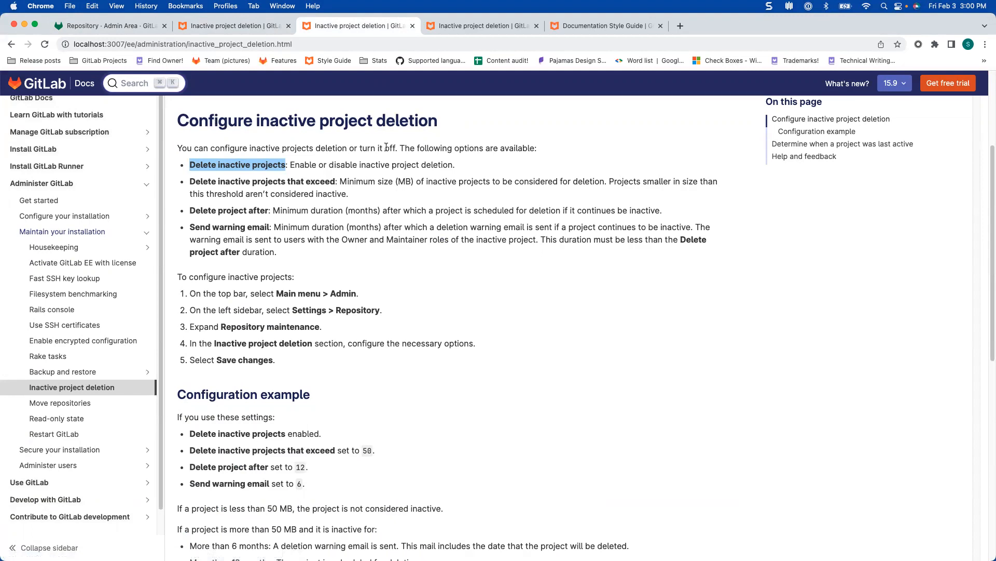
Switch to the archived 15.8 docs page and scroll up to its options list with API attribute names.
{"action": "left_click", "coordinate": [302, 147]}
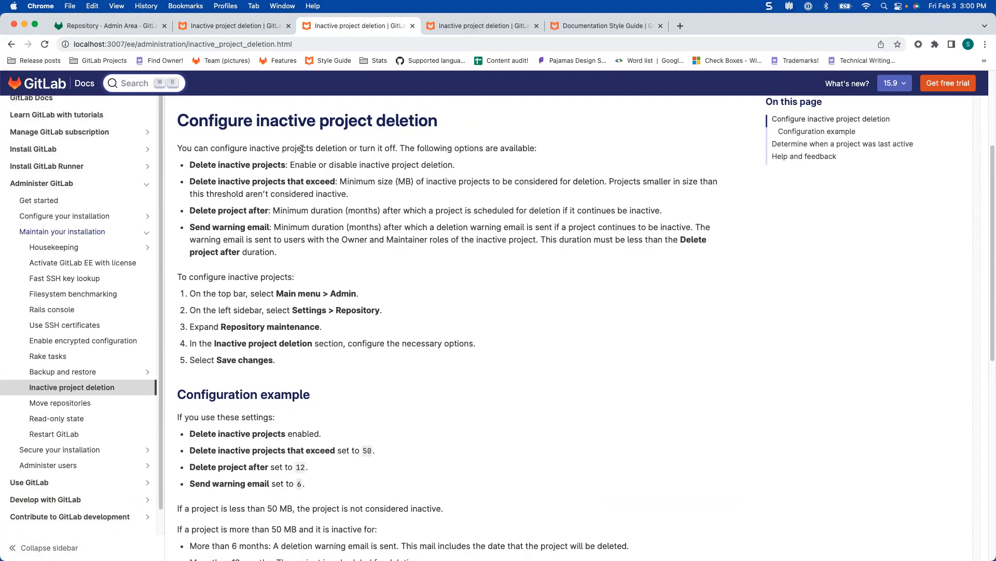
{"action": "mouse_move", "coordinate": [194, 179]}
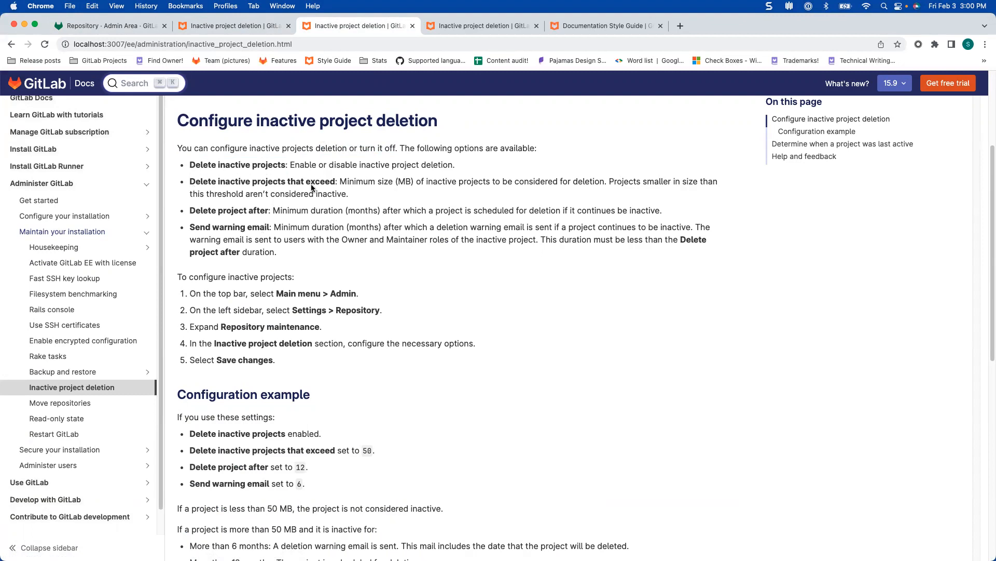
{"action": "mouse_move", "coordinate": [289, 158]}
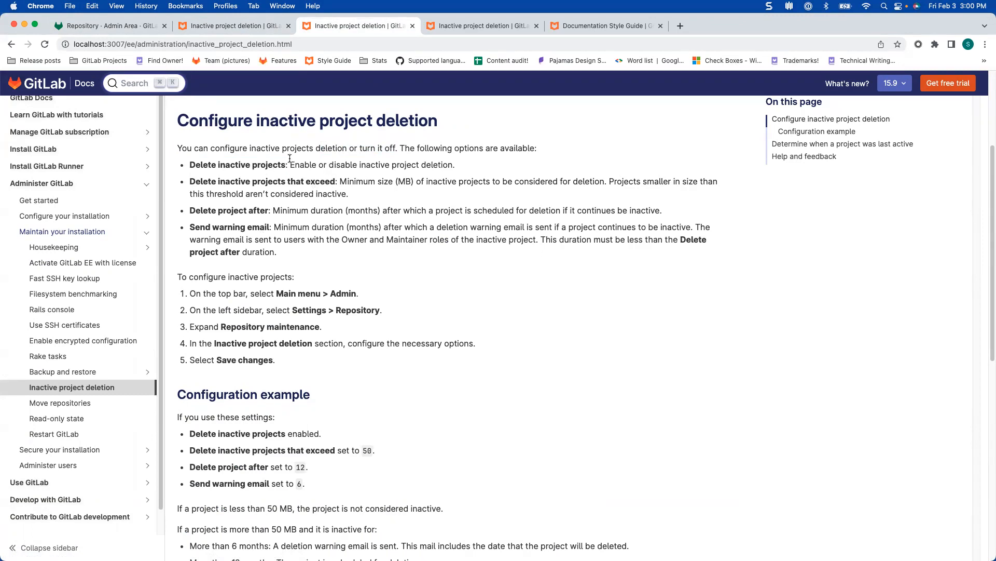
{"action": "left_click", "coordinate": [234, 25]}
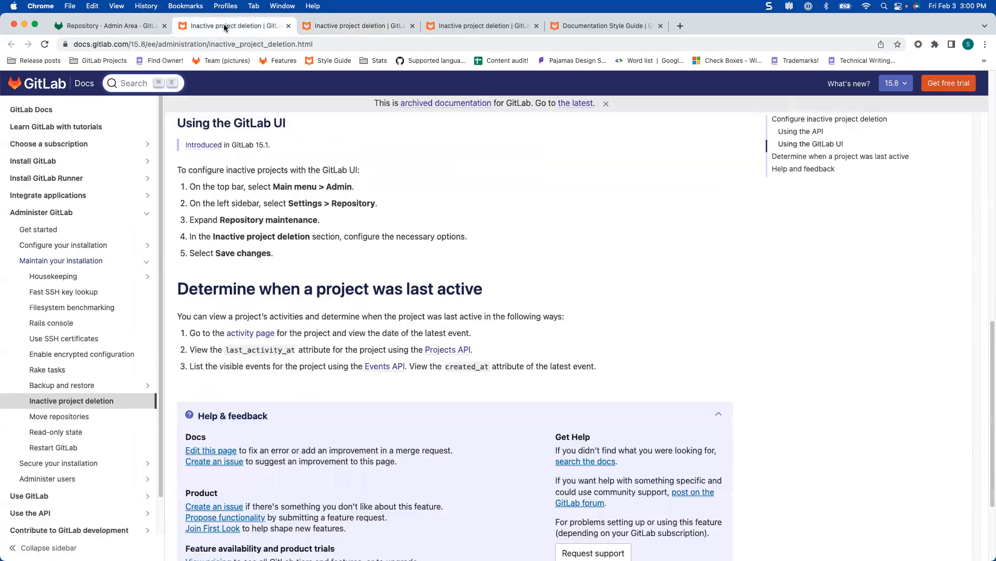
{"action": "scroll", "scroll_direction": "up", "scroll_amount": 3}
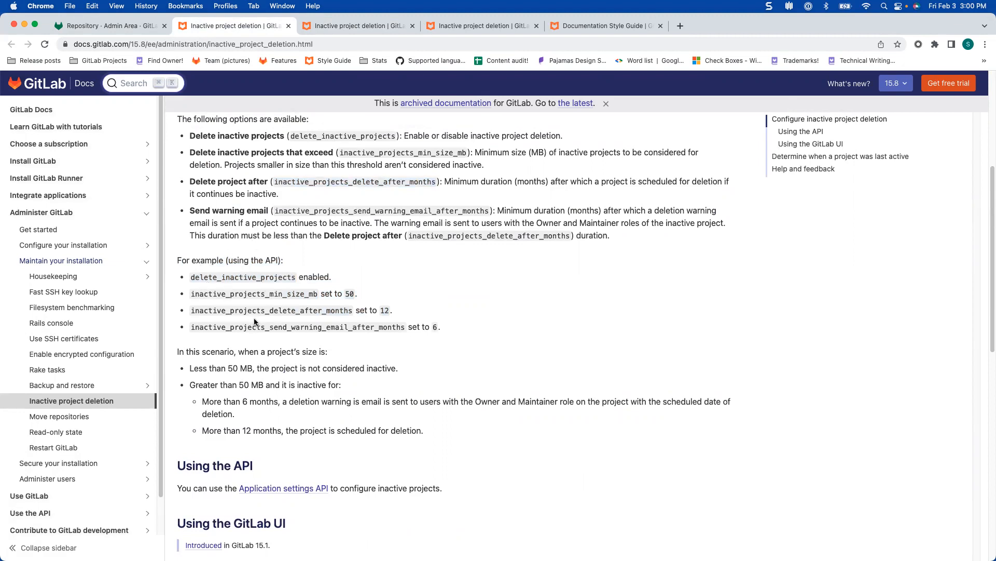
{"action": "mouse_move", "coordinate": [336, 26]}
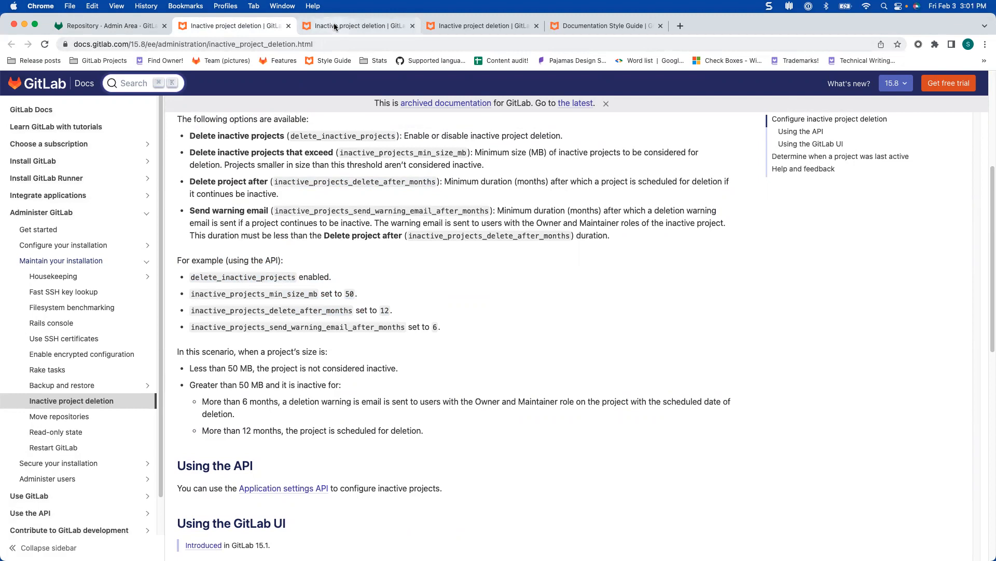
On the local 15.9 page, highlight the intro, first step and the 'configure the necessary options' wording.
{"action": "left_click", "coordinate": [359, 24]}
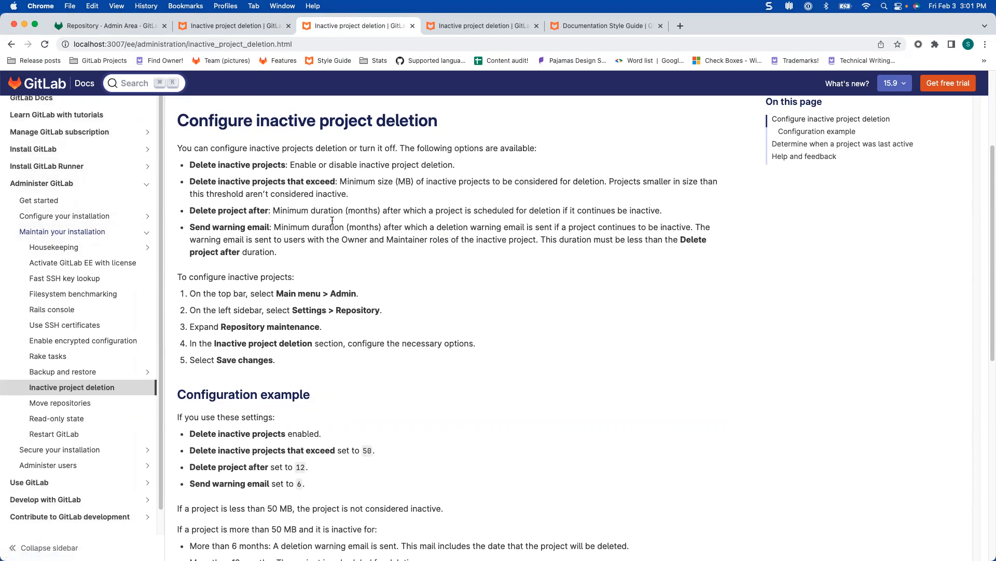
{"action": "mouse_move", "coordinate": [235, 144]}
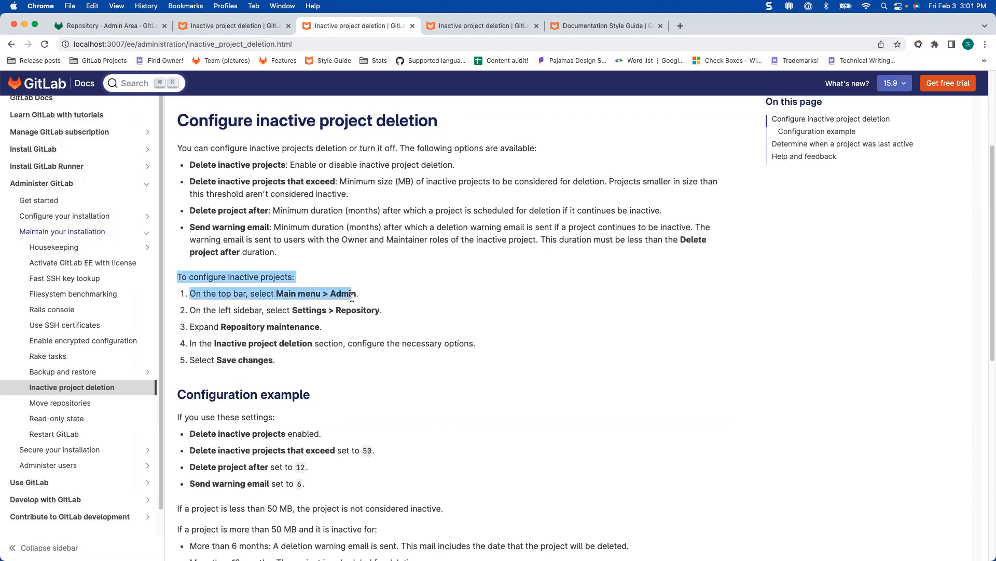
{"action": "left_click", "coordinate": [349, 344]}
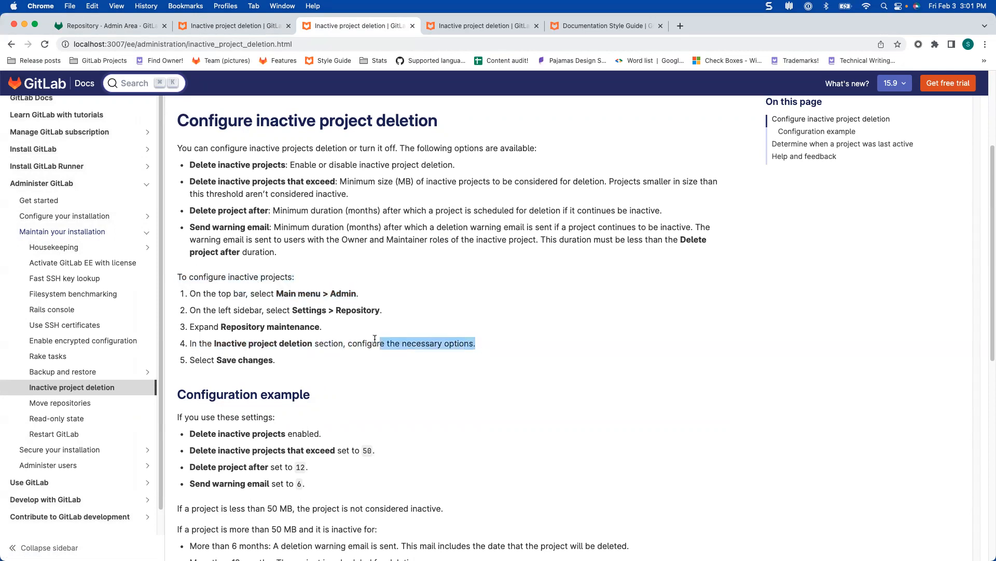
{"action": "left_click", "coordinate": [353, 348]}
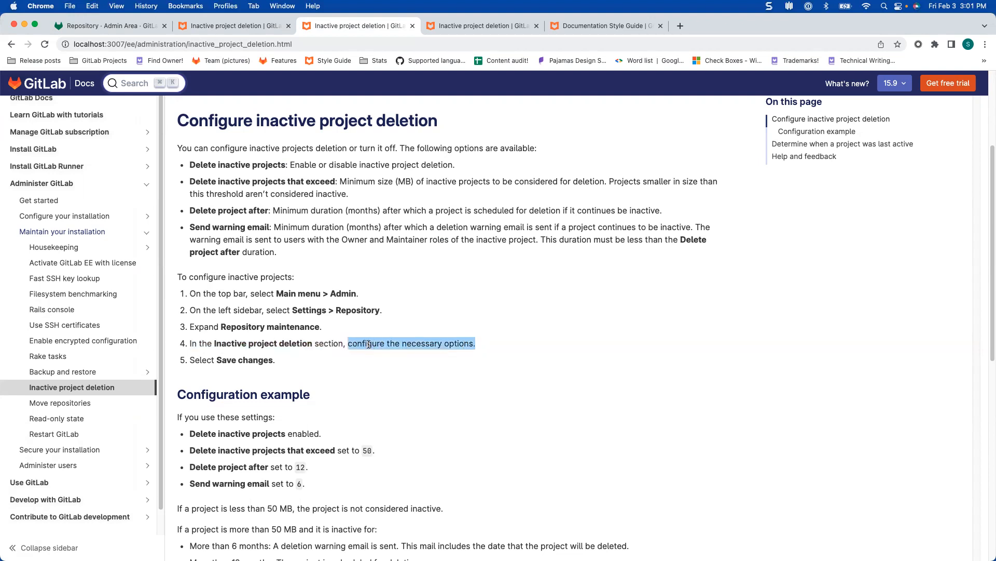
{"action": "left_click", "coordinate": [491, 339]}
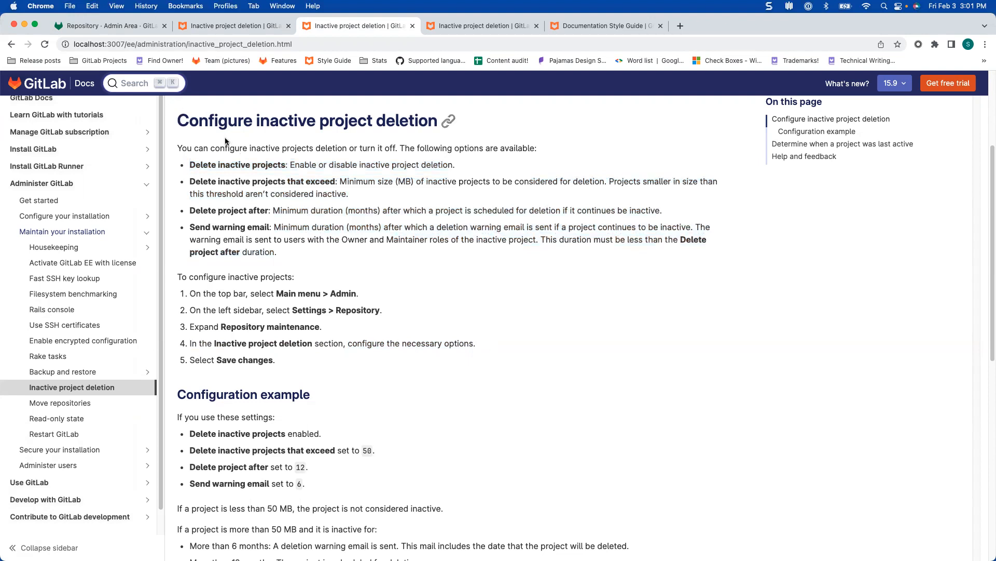
{"action": "mouse_move", "coordinate": [470, 126]}
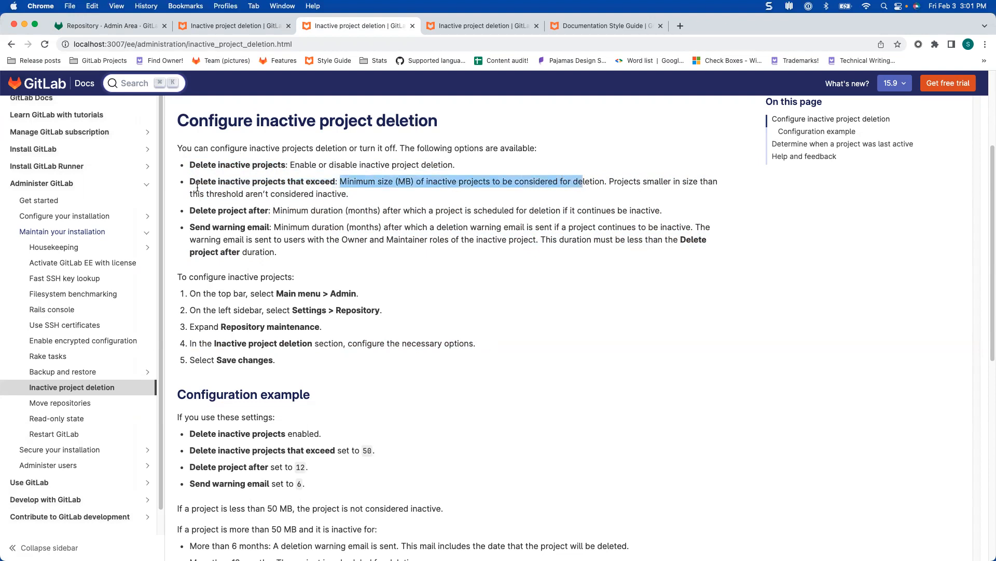
Compare the 'exceed' size wording between the admin setting and the 15.9 docs option entry.
{"action": "left_click", "coordinate": [108, 25]}
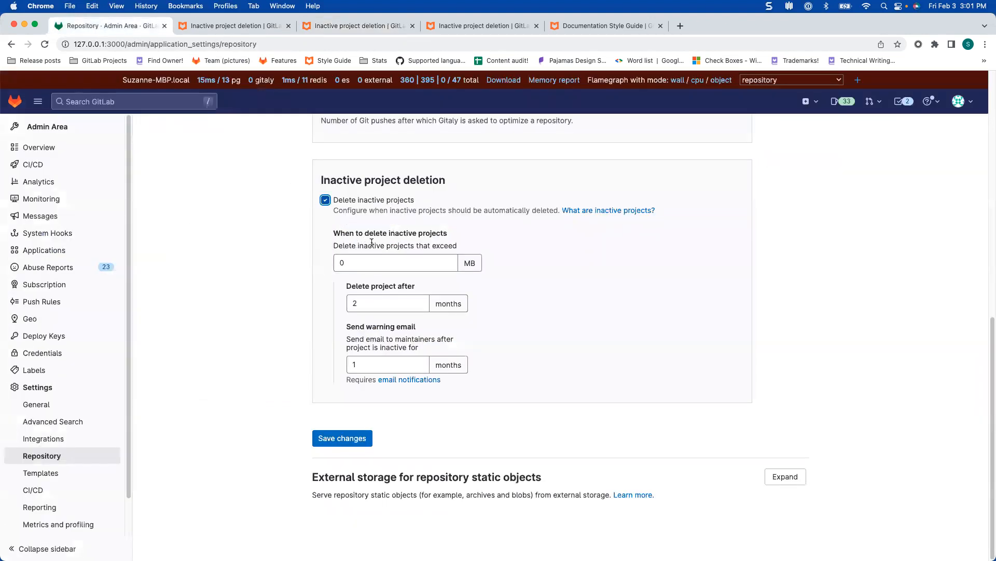
{"action": "double_click", "coordinate": [445, 245]}
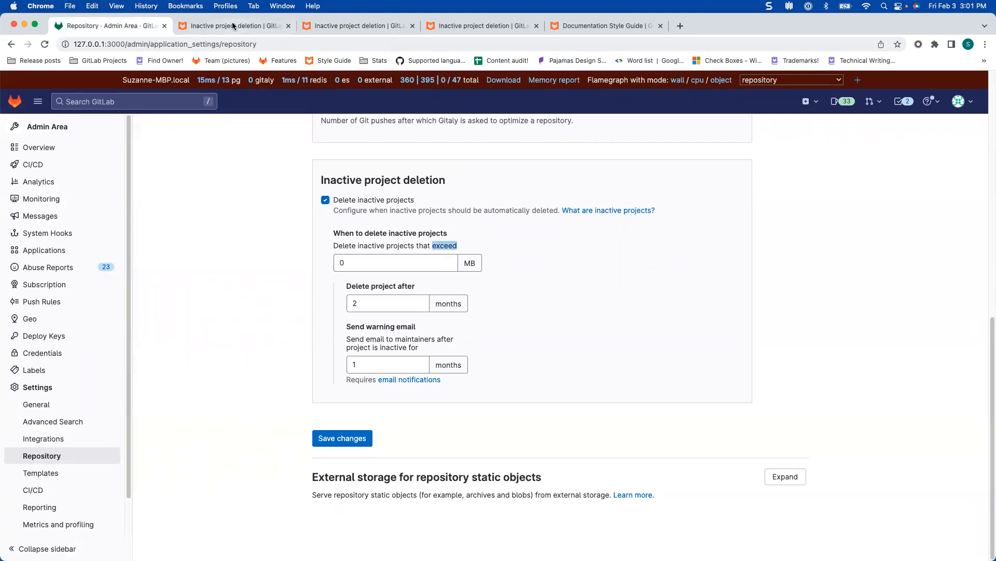
{"action": "left_click", "coordinate": [358, 25]}
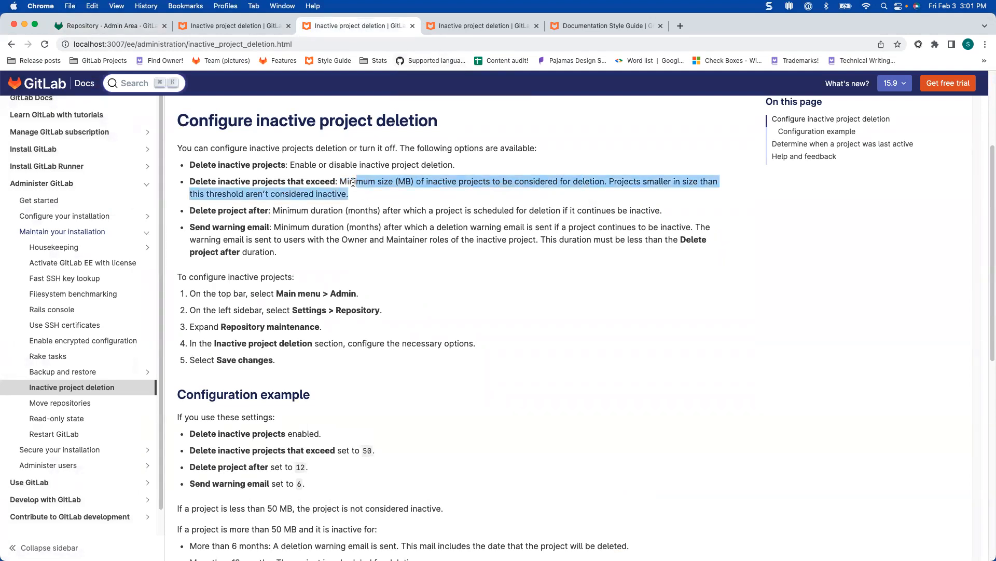
{"action": "left_click", "coordinate": [359, 197]}
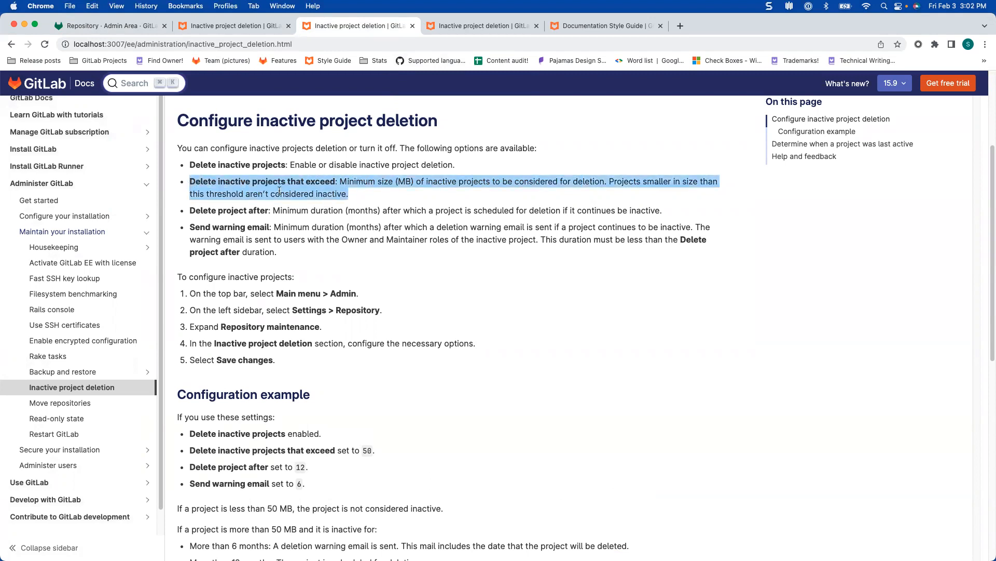
{"action": "mouse_move", "coordinate": [504, 185]}
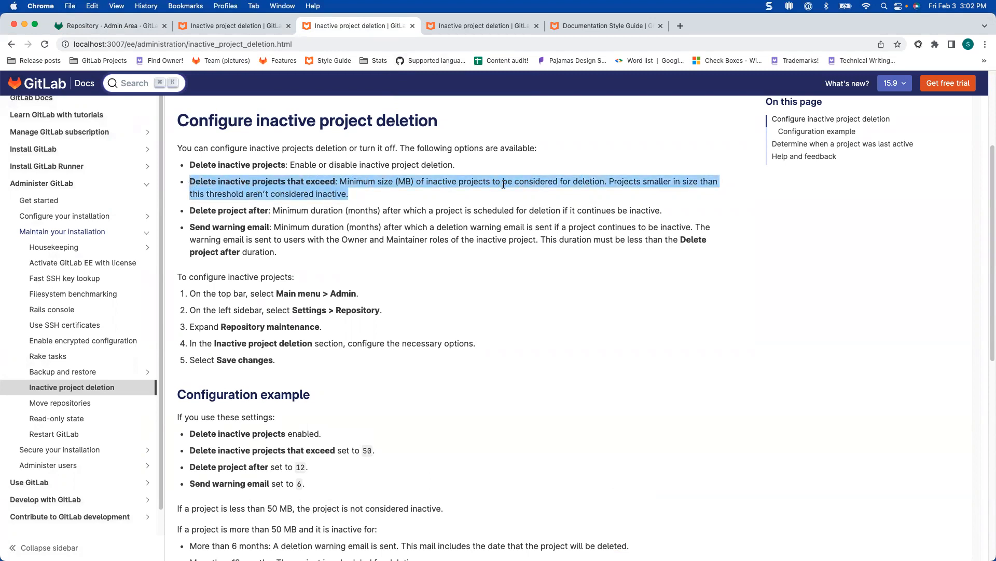
{"action": "mouse_move", "coordinate": [191, 211]}
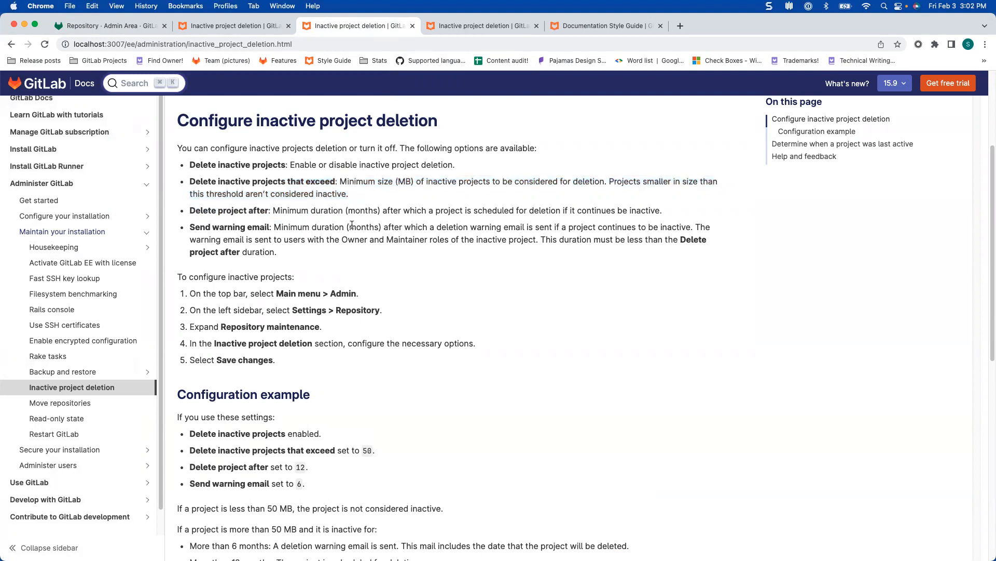
Check the admin repository settings, then bring up the published Inactive project deletion docs page.
{"action": "left_click", "coordinate": [108, 26]}
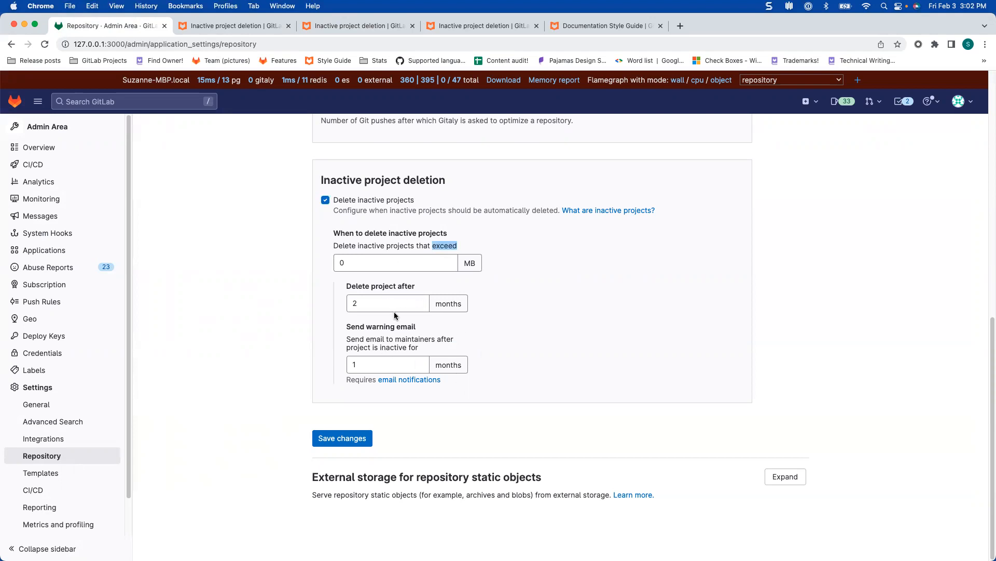
{"action": "mouse_move", "coordinate": [320, 310]}
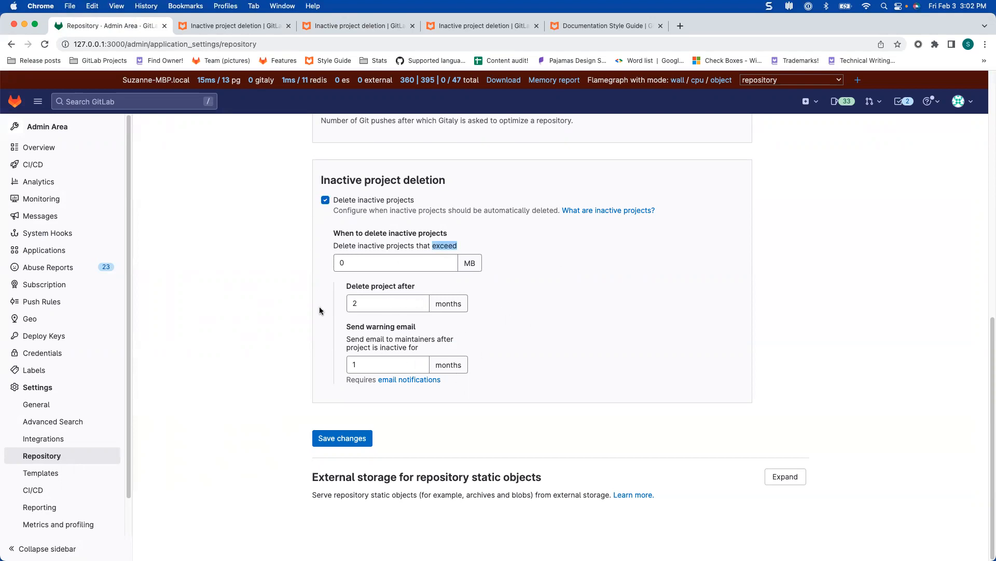
{"action": "mouse_move", "coordinate": [562, 295]}
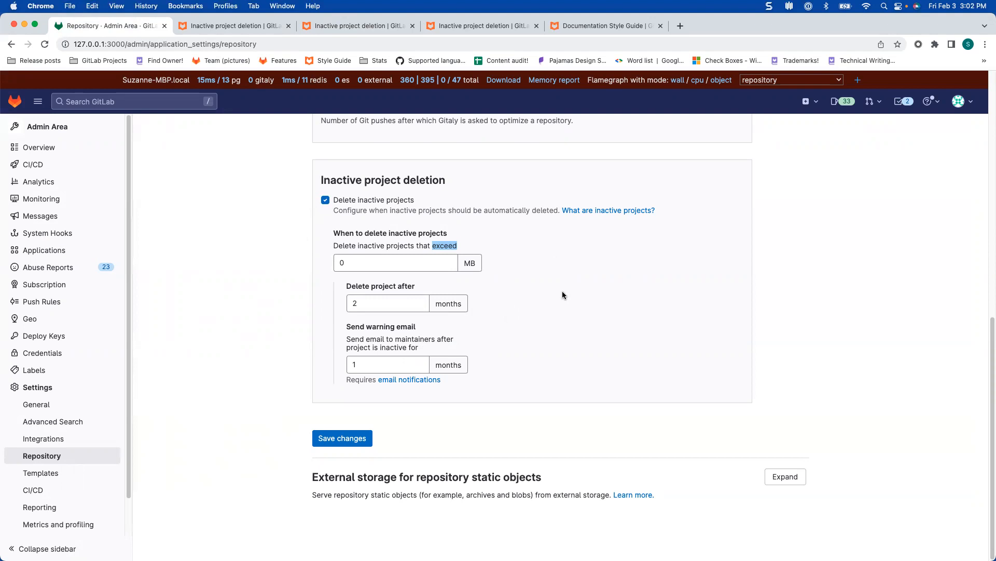
{"action": "mouse_move", "coordinate": [461, 322]}
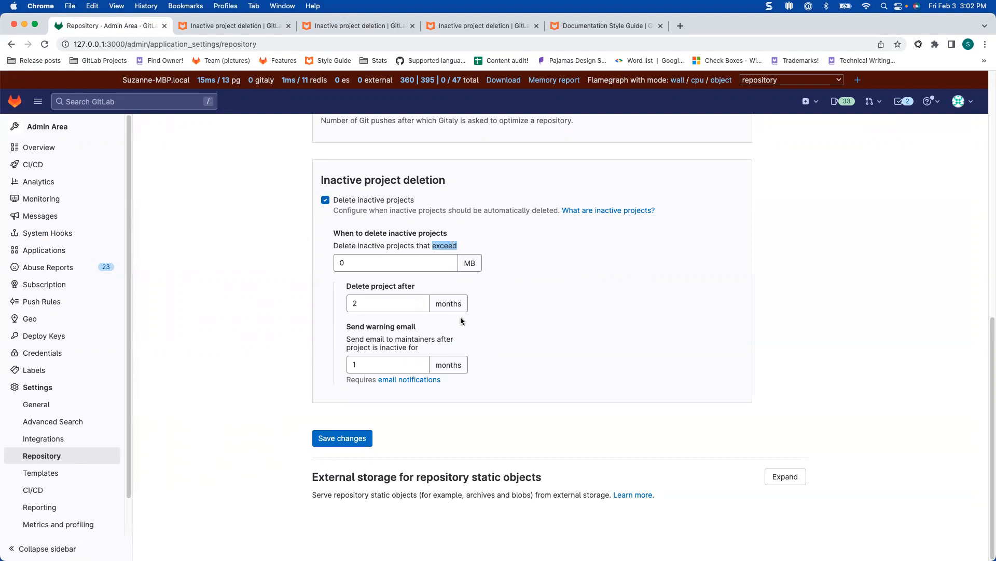
{"action": "mouse_move", "coordinate": [539, 304]}
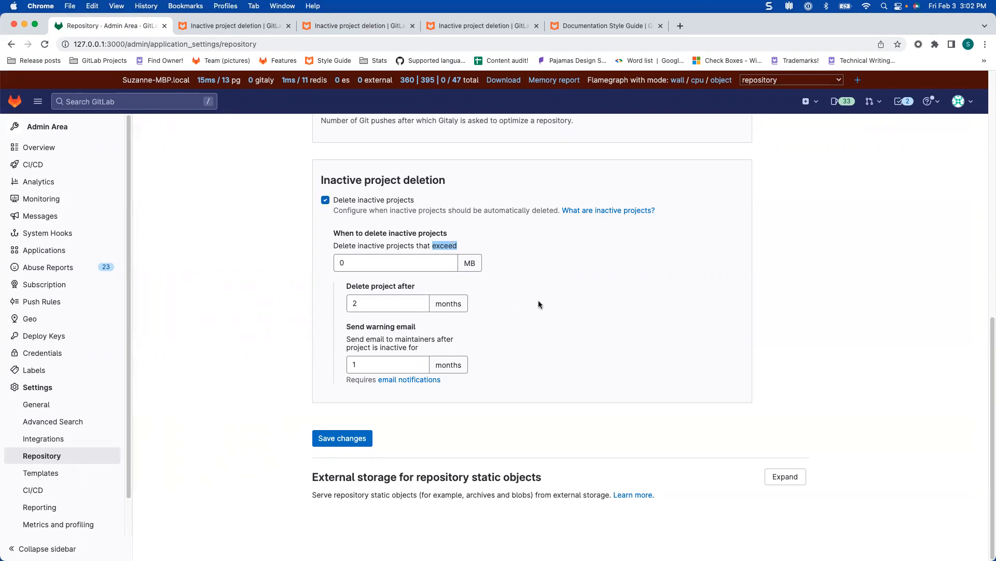
{"action": "mouse_move", "coordinate": [579, 223]}
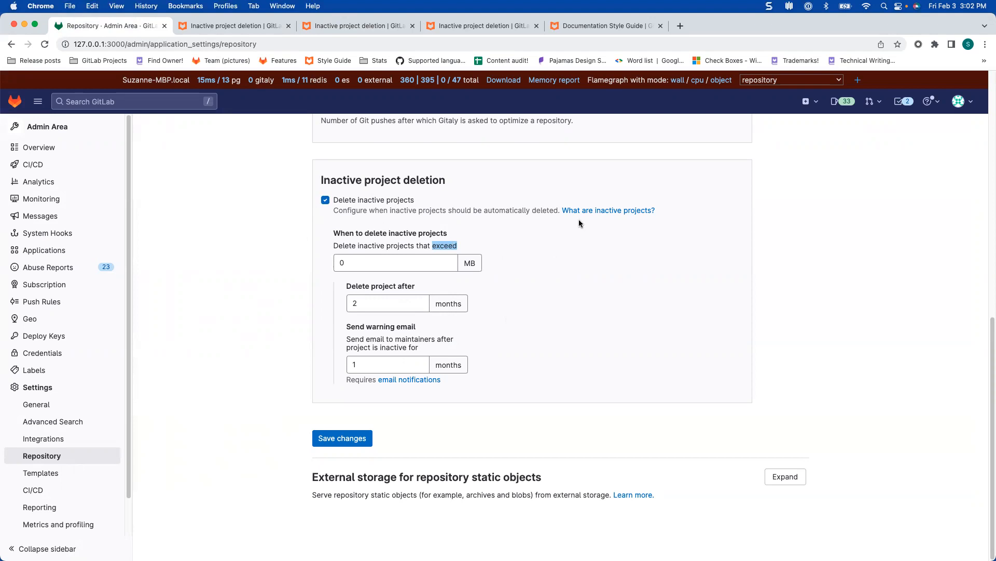
{"action": "left_click", "coordinate": [358, 25]}
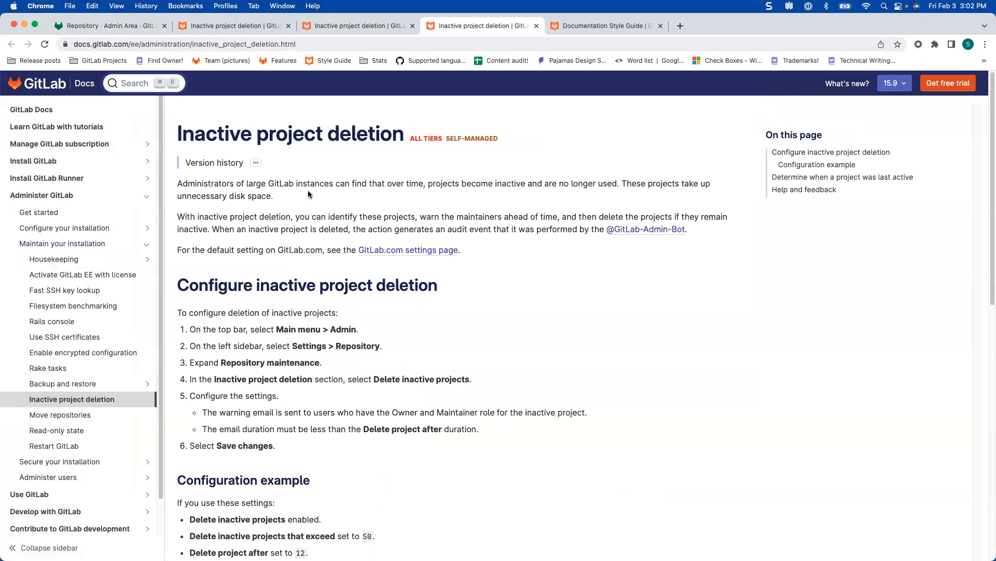
{"action": "scroll", "scroll_direction": "up", "scroll_amount": 3}
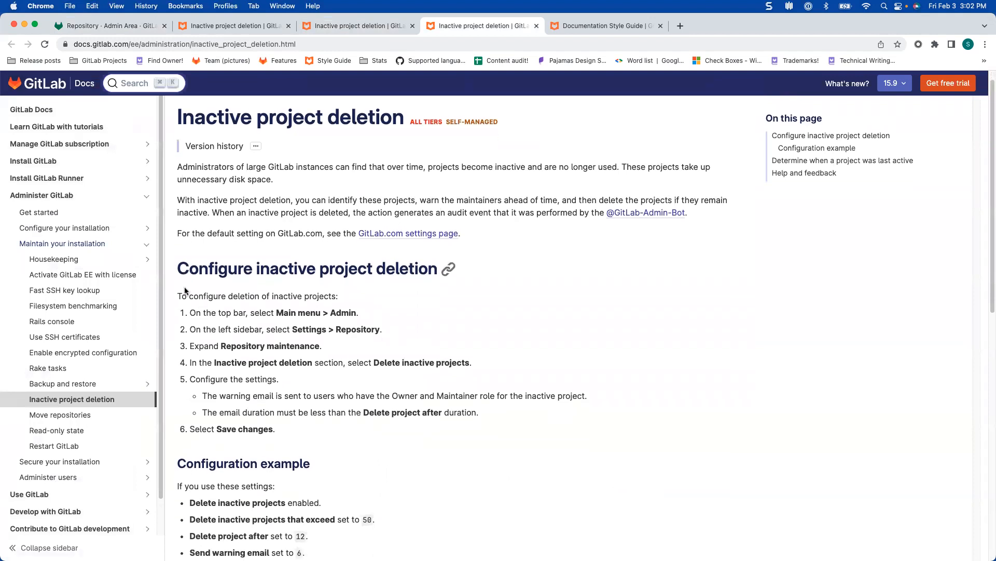
{"action": "mouse_move", "coordinate": [275, 318]}
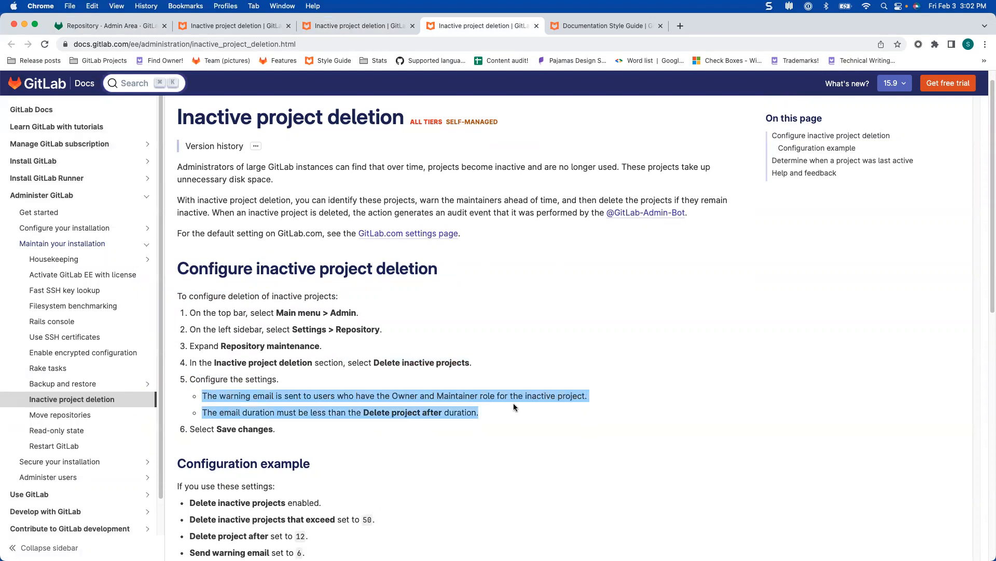
{"action": "left_click", "coordinate": [254, 375]}
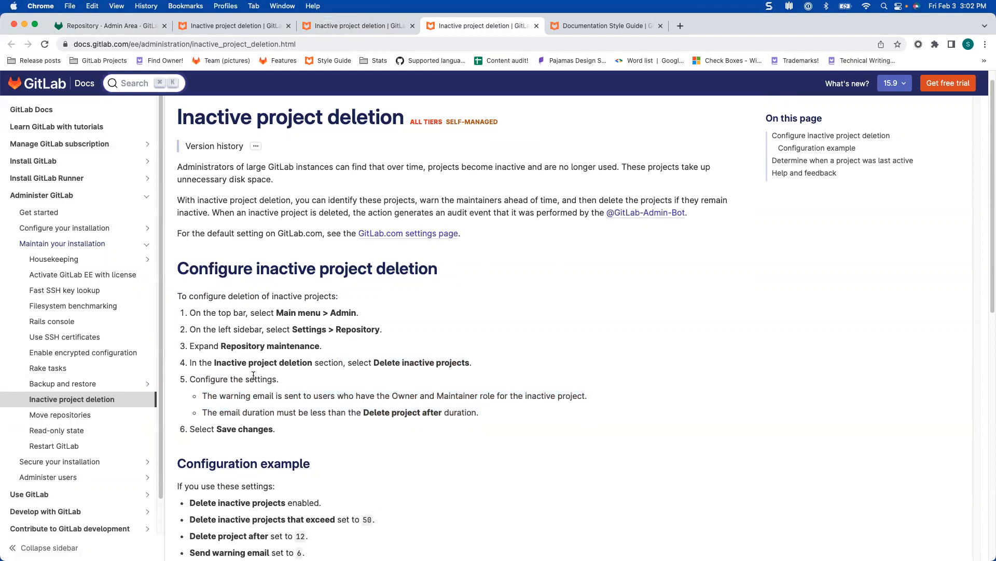
{"action": "scroll", "scroll_direction": "down", "scroll_amount": 3}
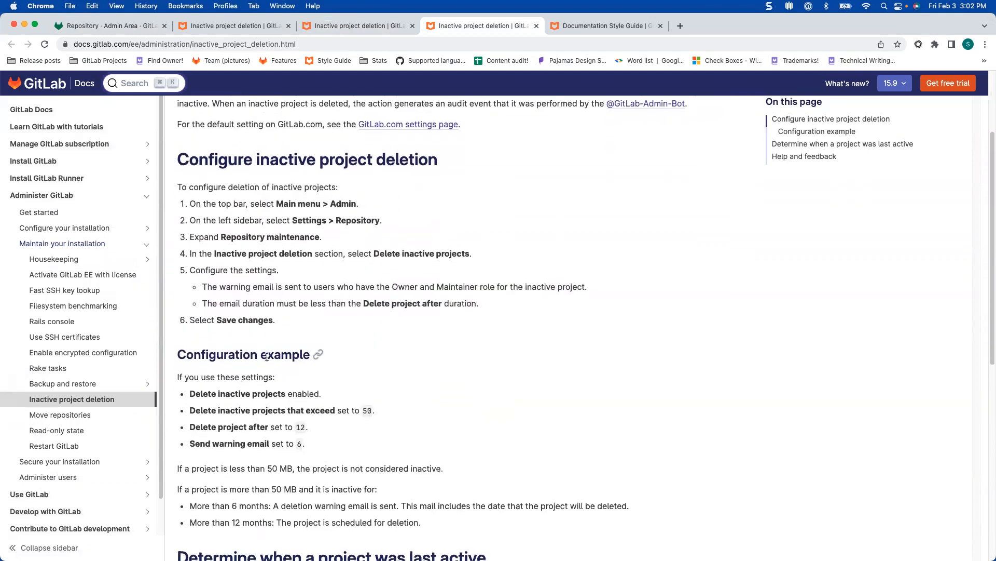
{"action": "scroll", "scroll_direction": "down", "scroll_amount": 3}
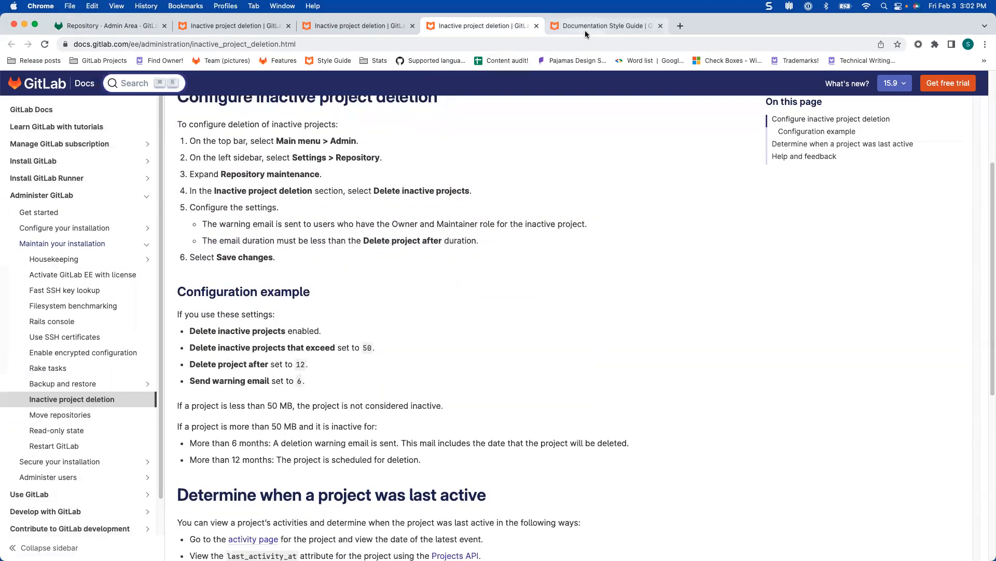
In the Documentation Style Guide, select the unordered-list sentence under Documenting multiple fields at once.
{"action": "left_click", "coordinate": [604, 25]}
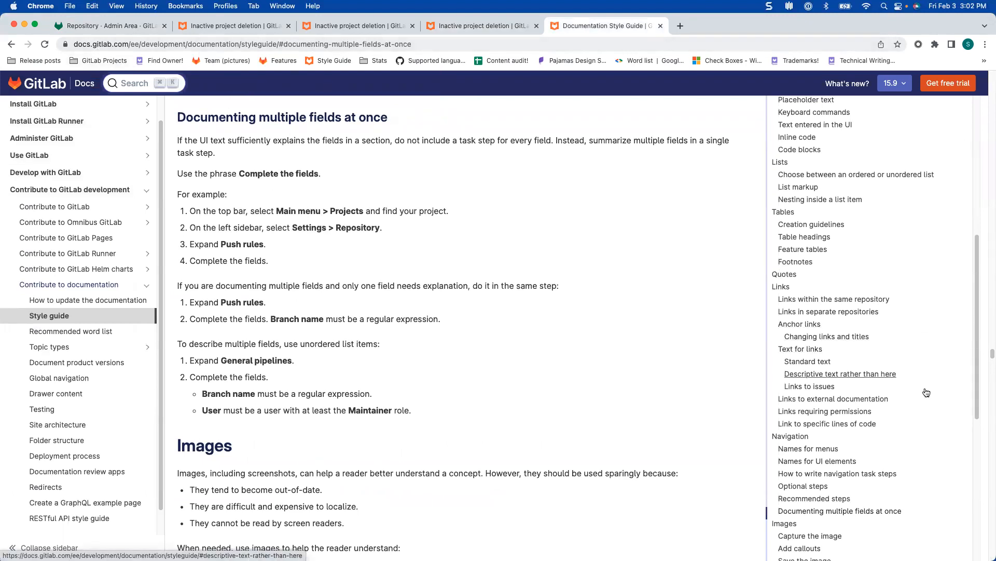
{"action": "scroll", "scroll_direction": "down", "scroll_amount": 3}
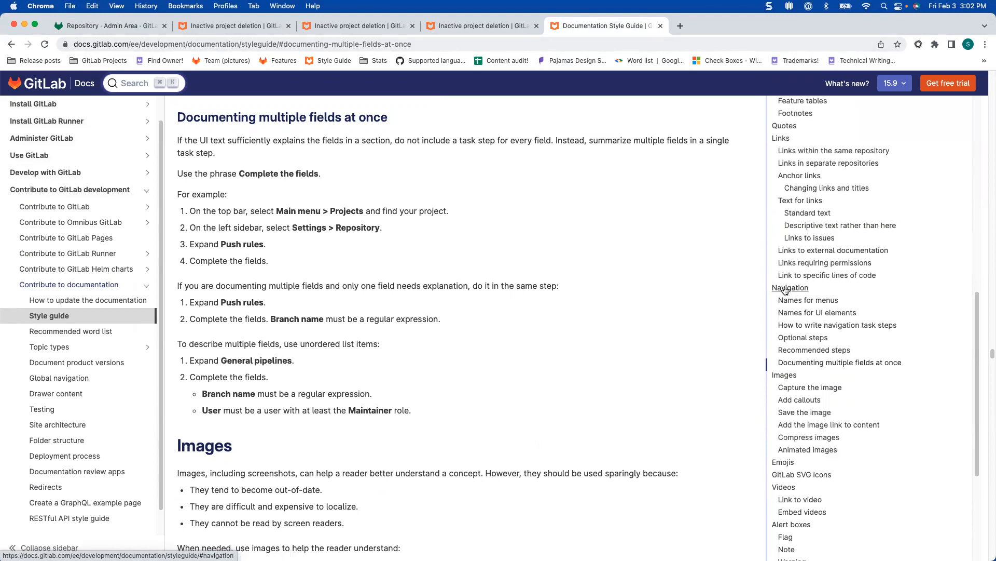
{"action": "mouse_move", "coordinate": [329, 120]}
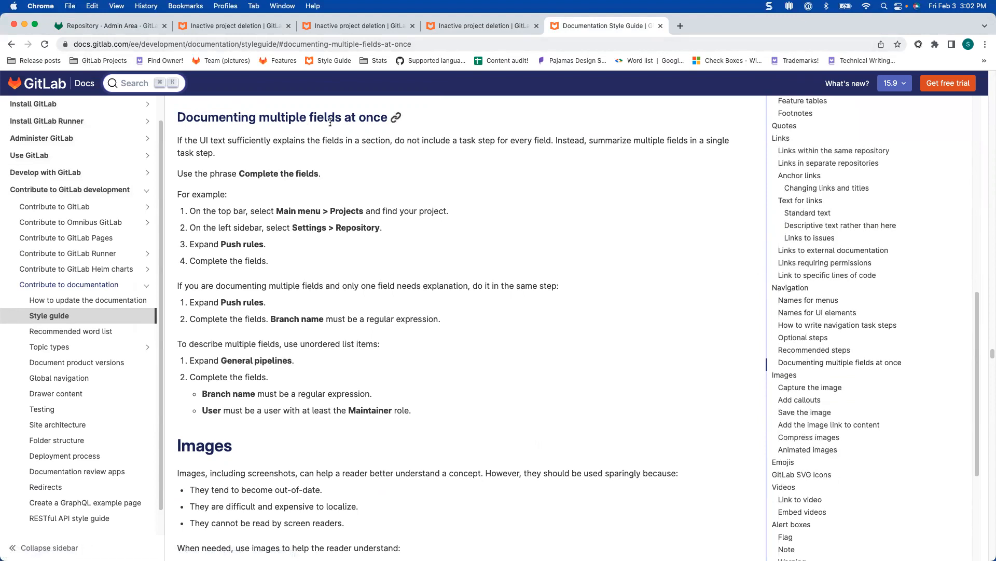
{"action": "mouse_move", "coordinate": [230, 321]}
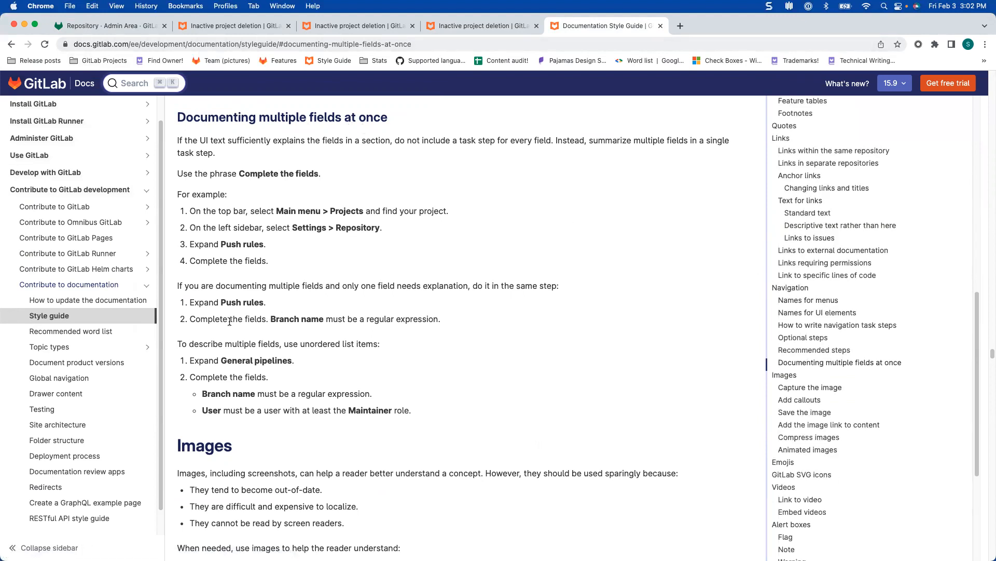
{"action": "triple_click", "coordinate": [278, 343]}
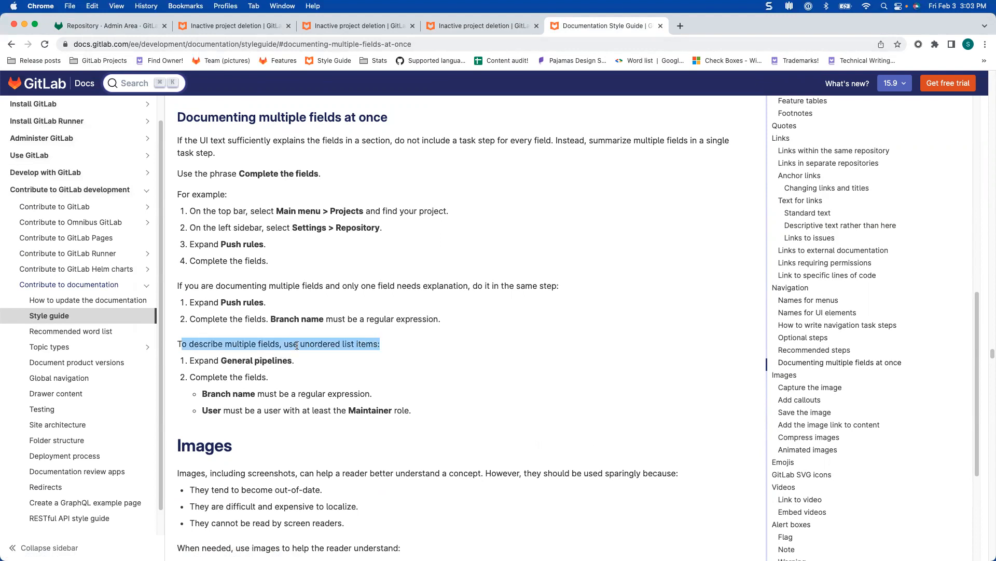
{"action": "mouse_move", "coordinate": [390, 355]}
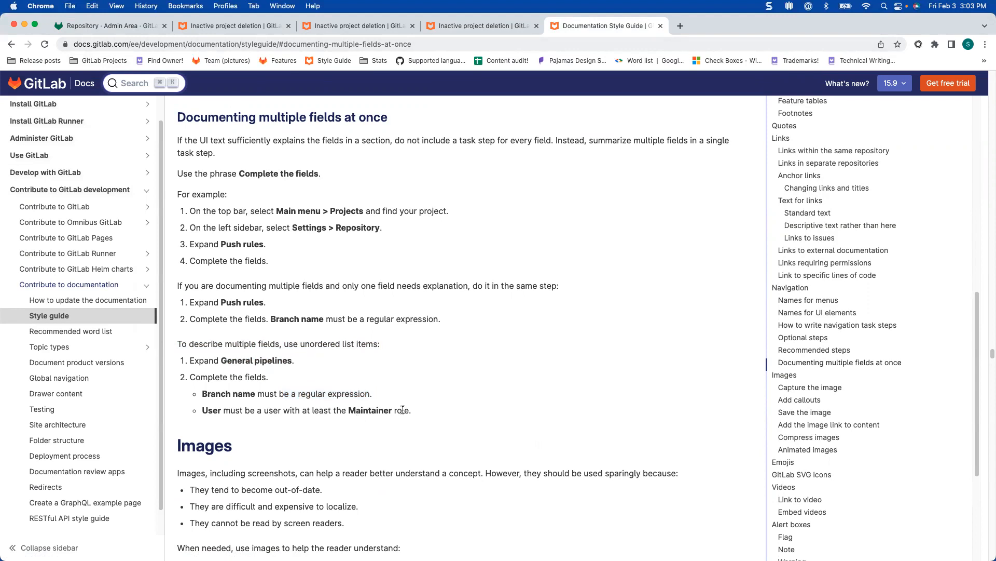
{"action": "mouse_move", "coordinate": [399, 401]}
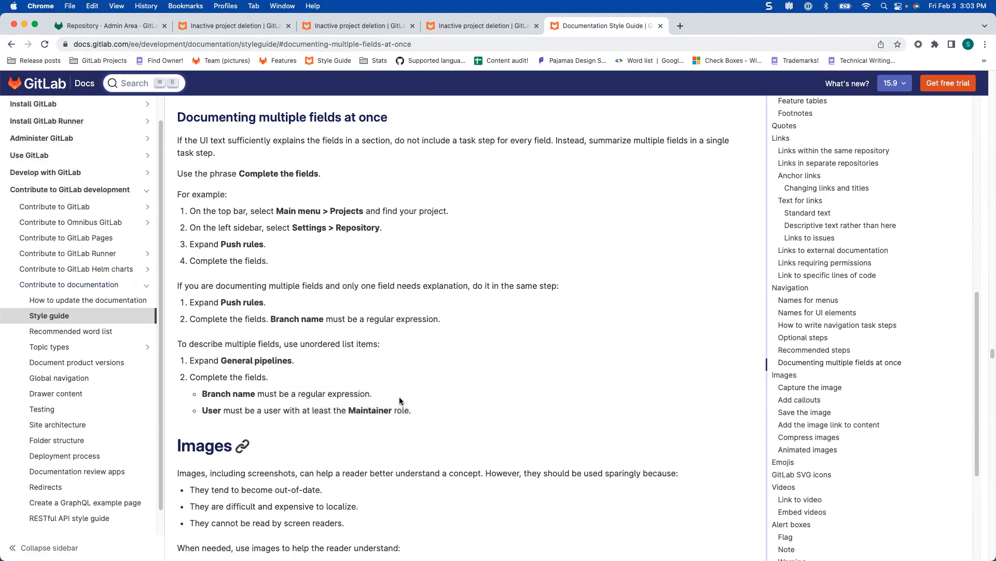
{"action": "mouse_move", "coordinate": [449, 399]}
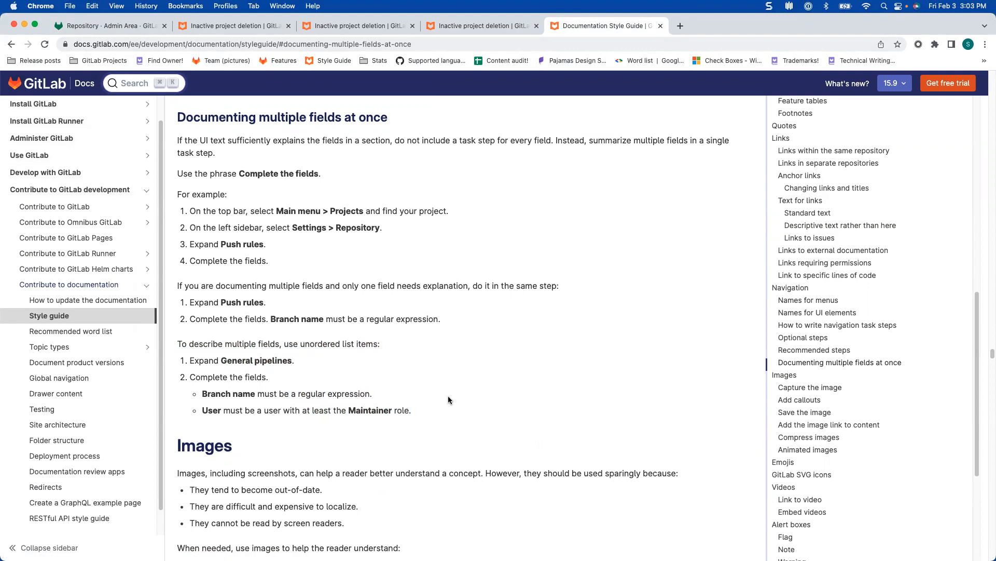
{"action": "mouse_move", "coordinate": [292, 389]}
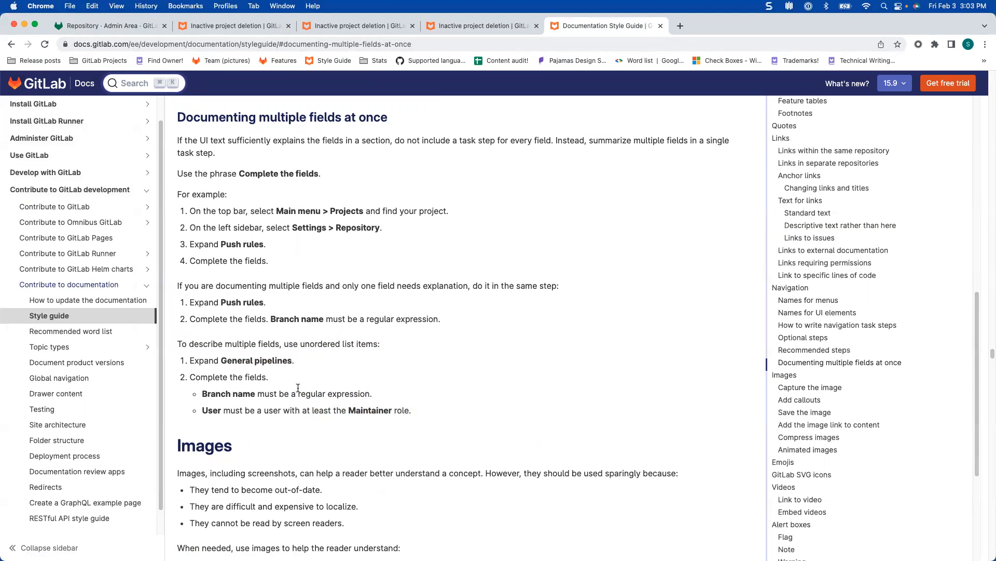
{"action": "mouse_move", "coordinate": [201, 393]}
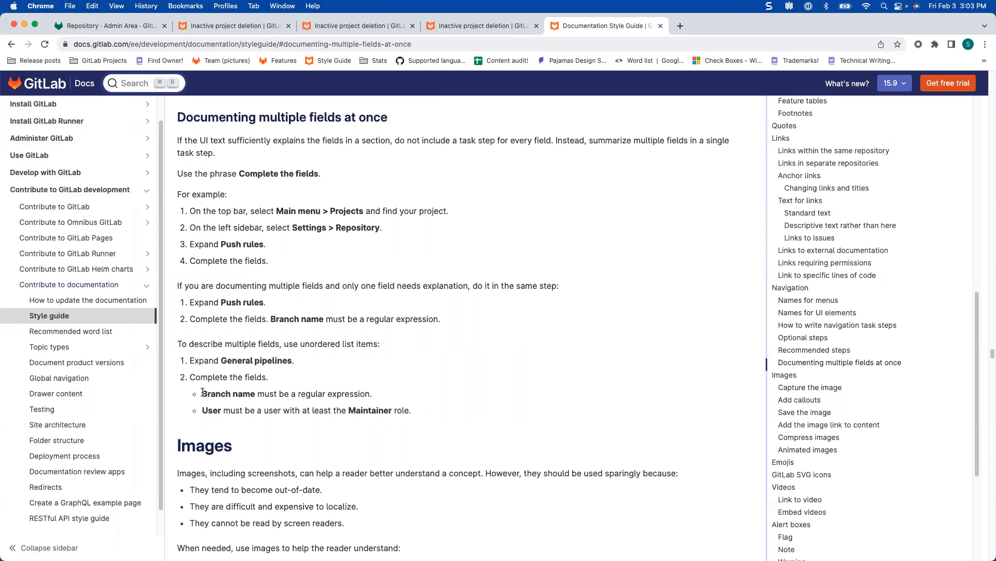
{"action": "mouse_move", "coordinate": [256, 395]}
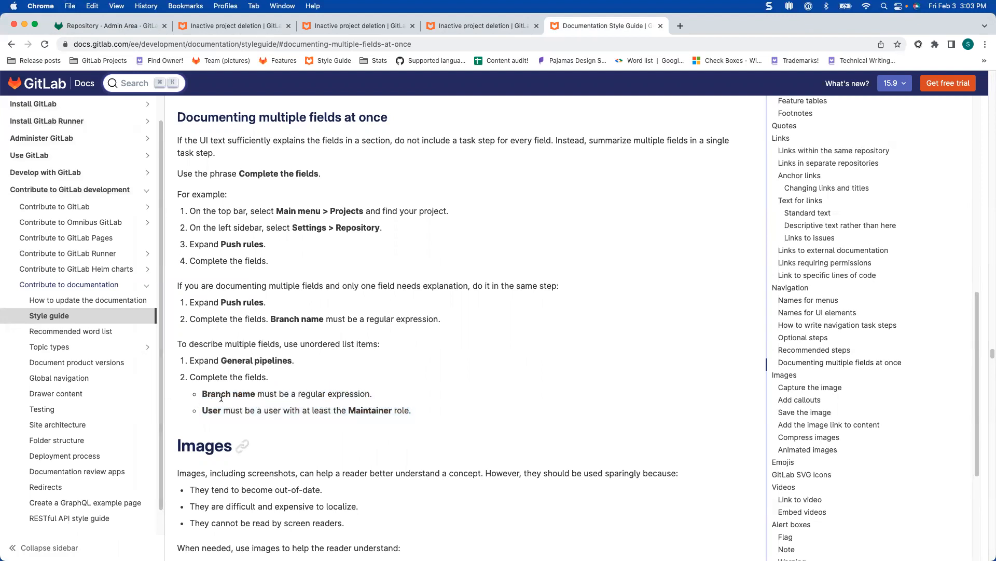
{"action": "mouse_move", "coordinate": [384, 394]}
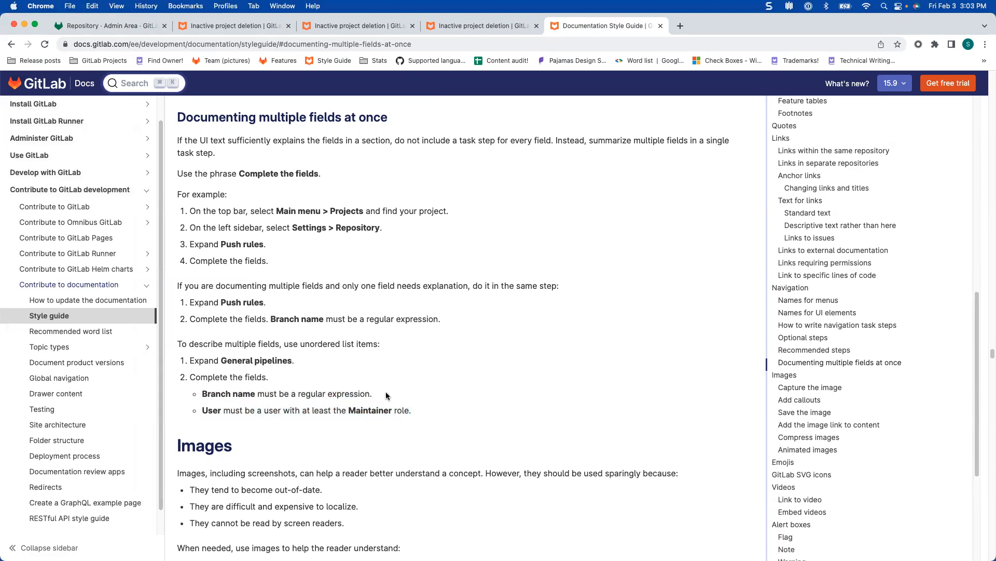
{"action": "mouse_move", "coordinate": [525, 301]}
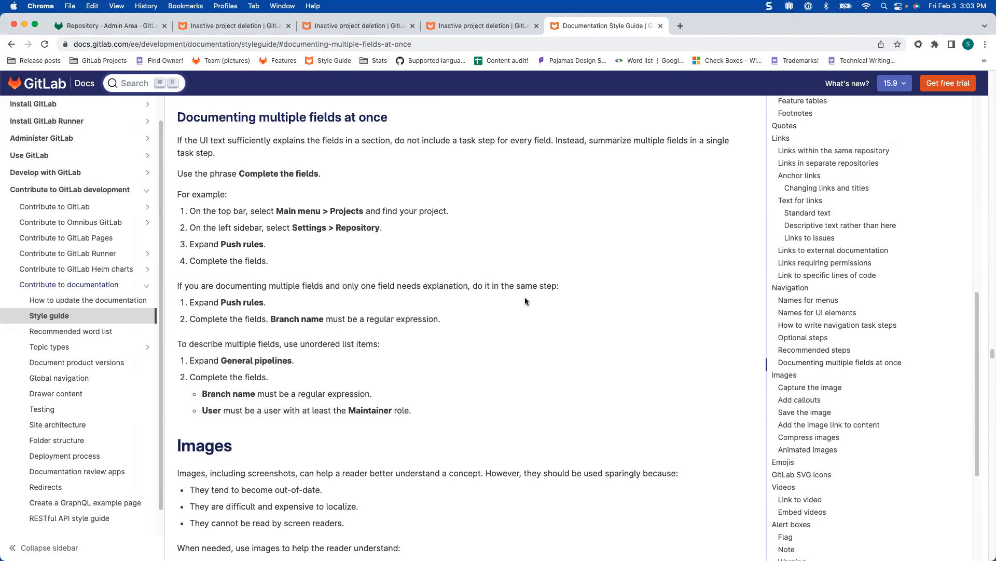